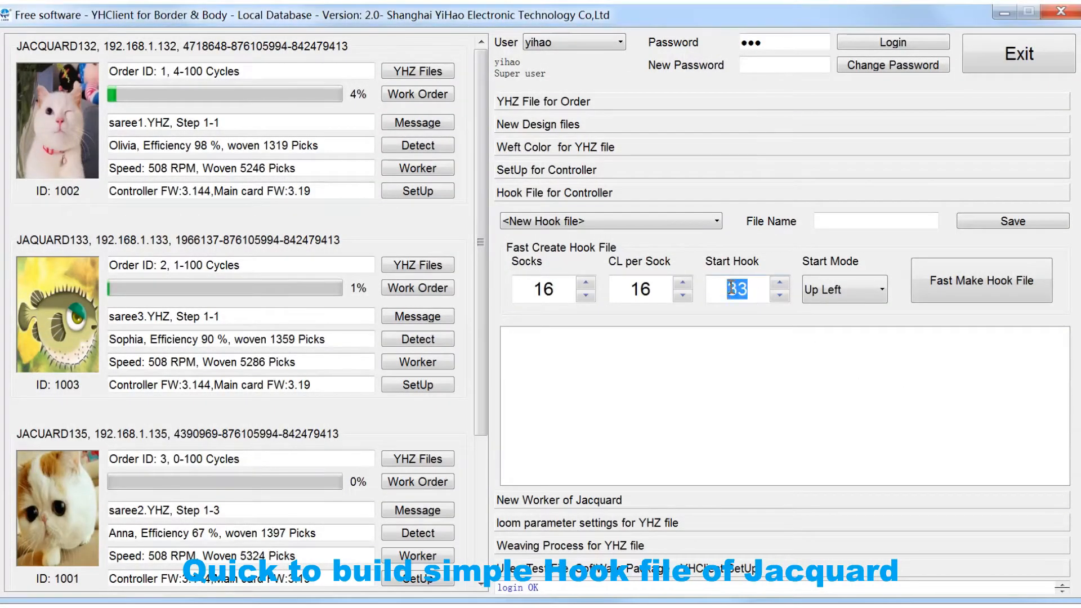
# Step: Set Start Hook to 1 and build a 16-sock, 16-card hook table
pyautogui.write('1')
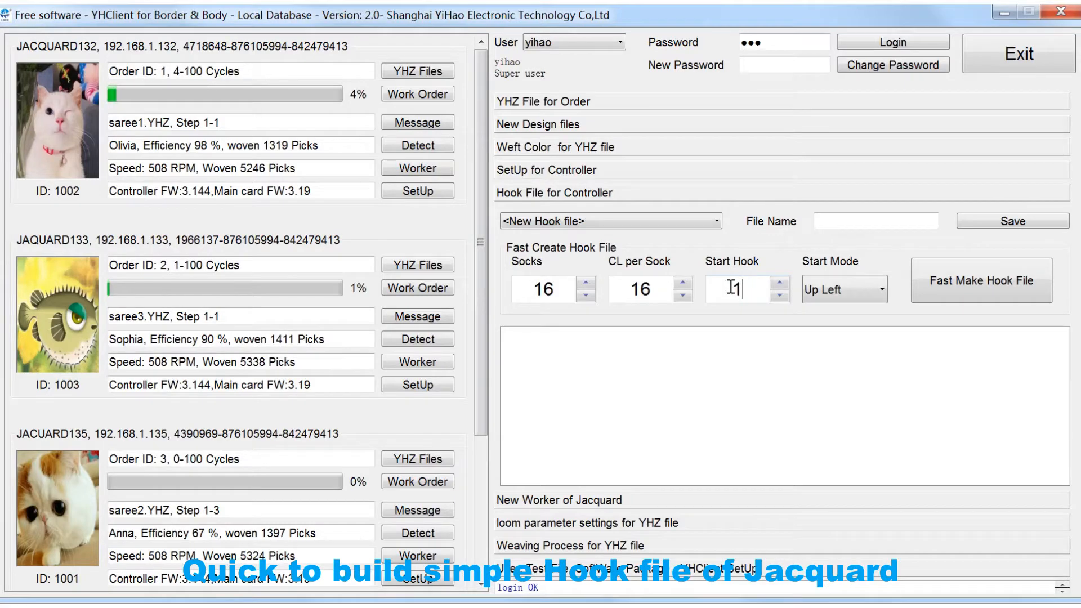
pyautogui.click(979, 281)
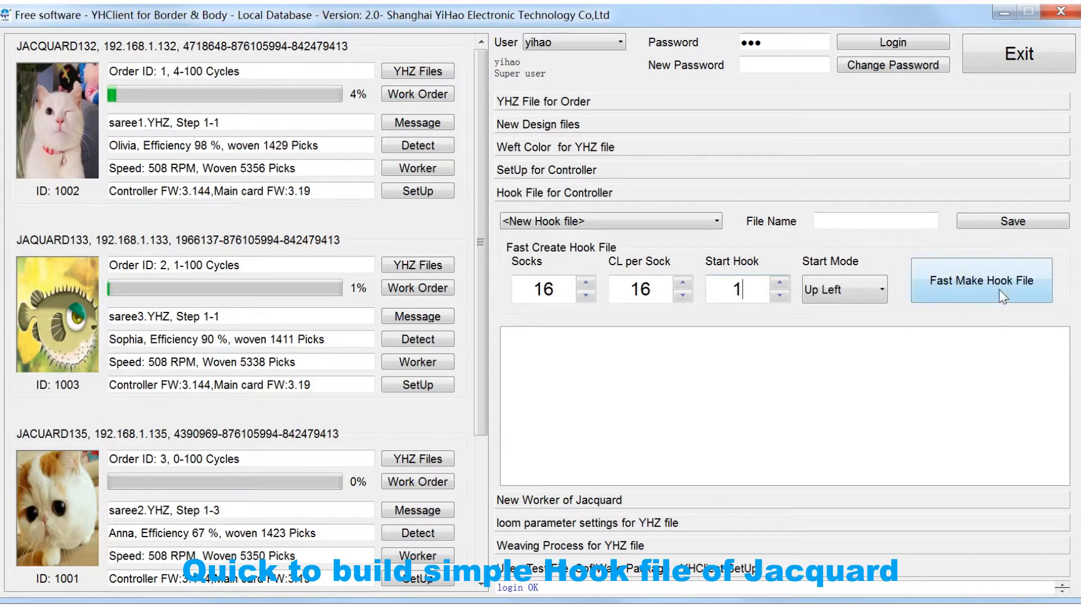
pyautogui.click(979, 280)
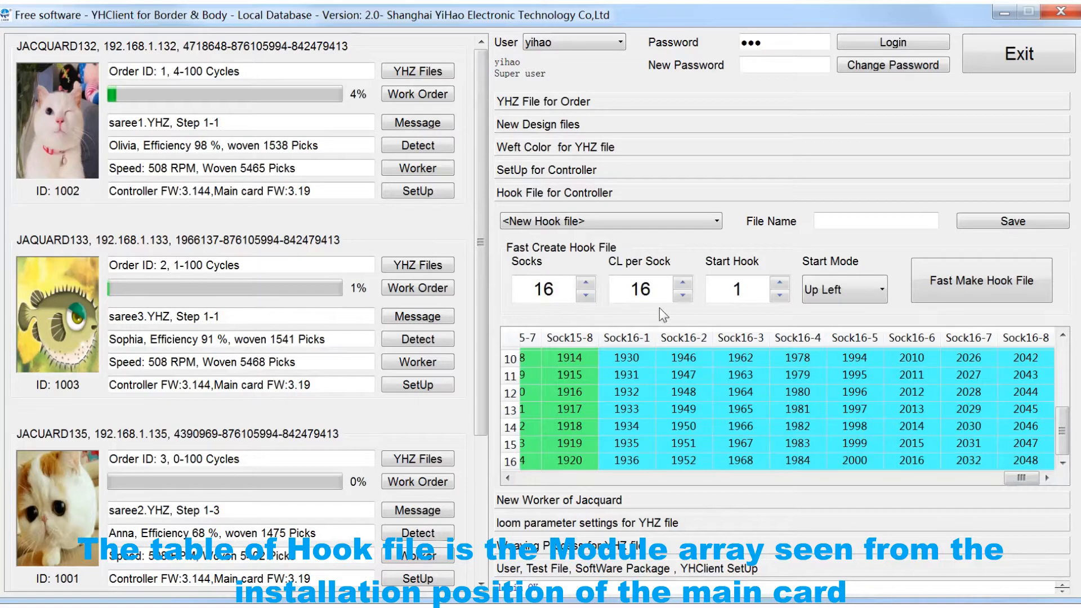
# Step: Lower cards per sock to 12 and rebuild the hook table
pyautogui.click(682, 296)
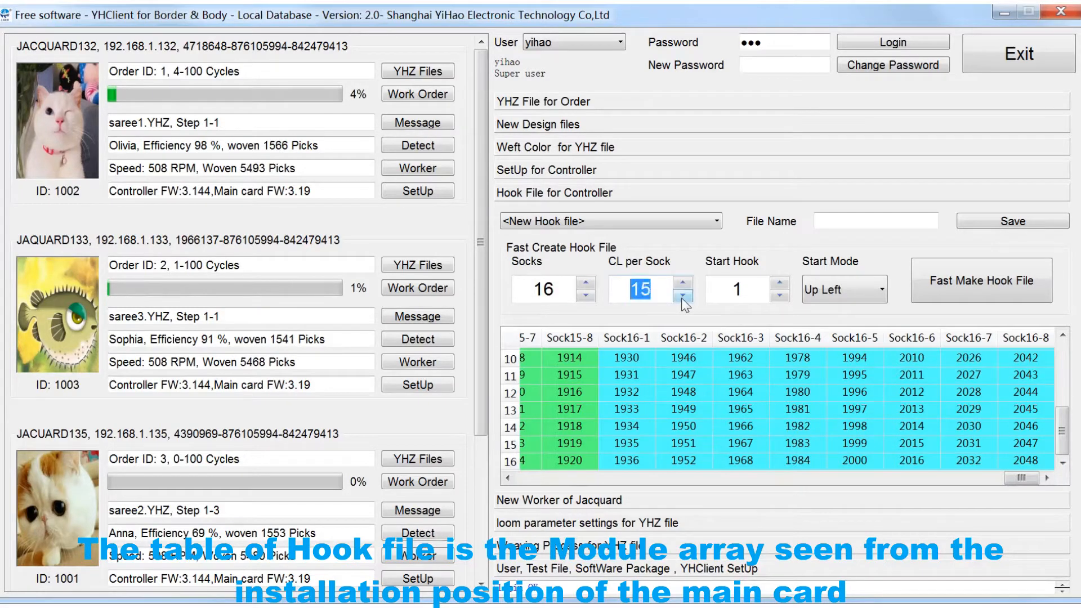
pyautogui.click(682, 297)
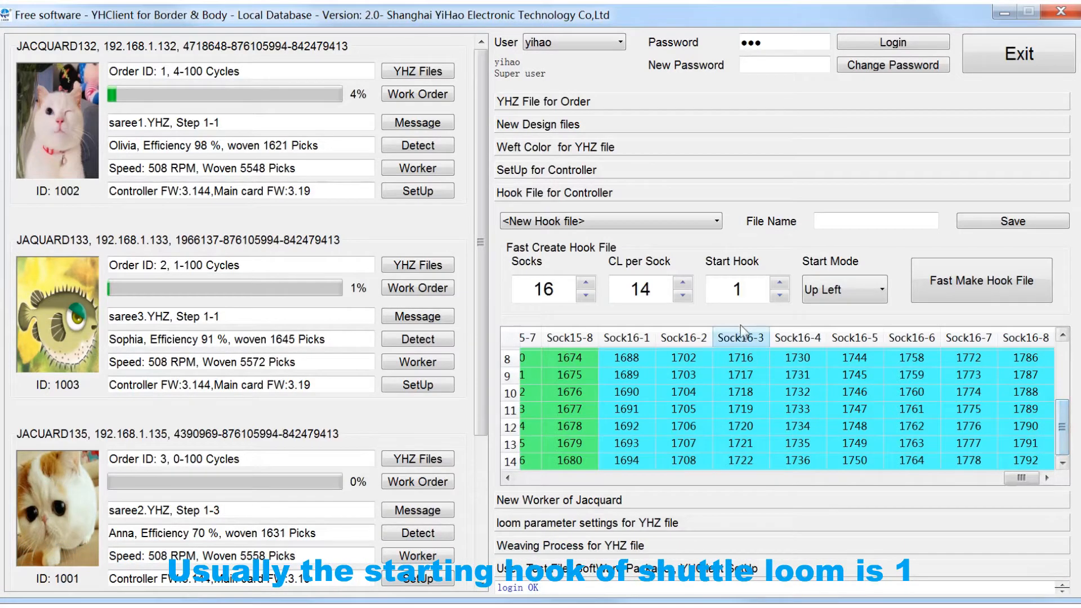
pyautogui.click(683, 297)
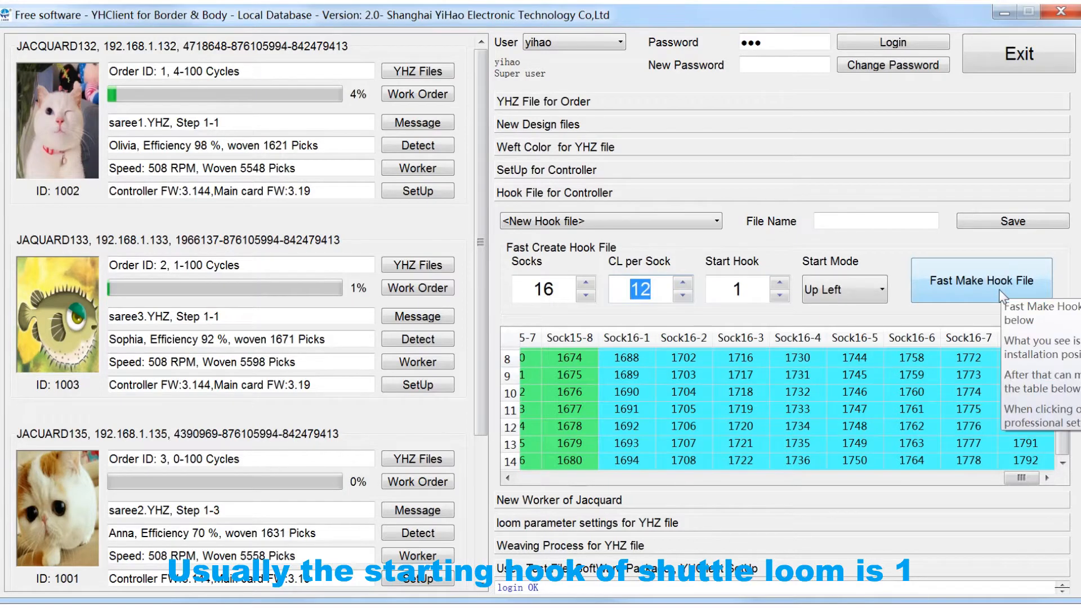
pyautogui.click(980, 280)
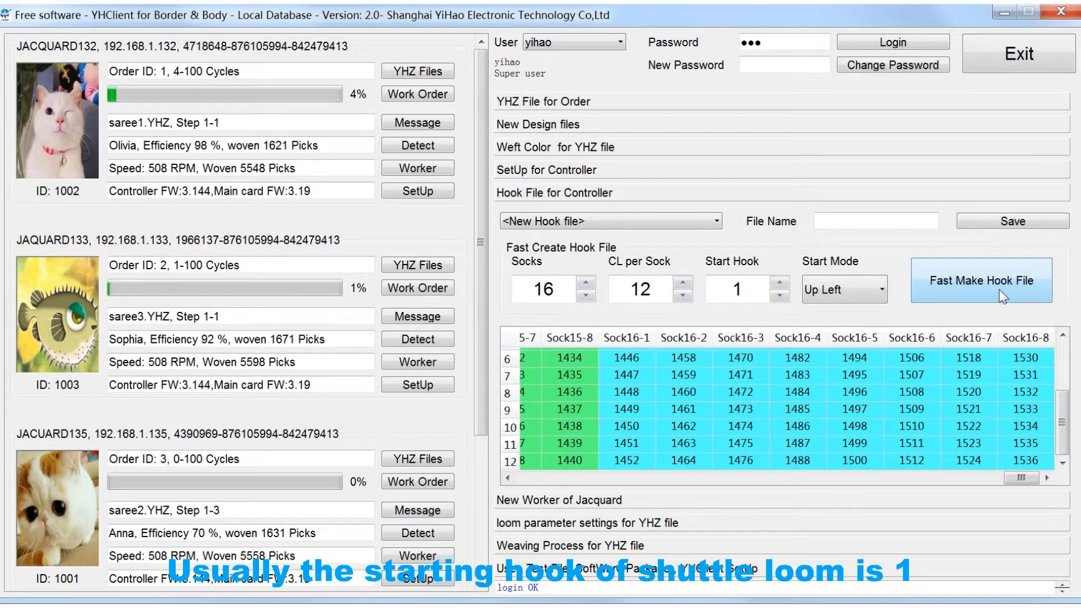
# Step: Lower cards per sock to 10, rebuild the table, and reduce socks to 12
pyautogui.click(683, 295)
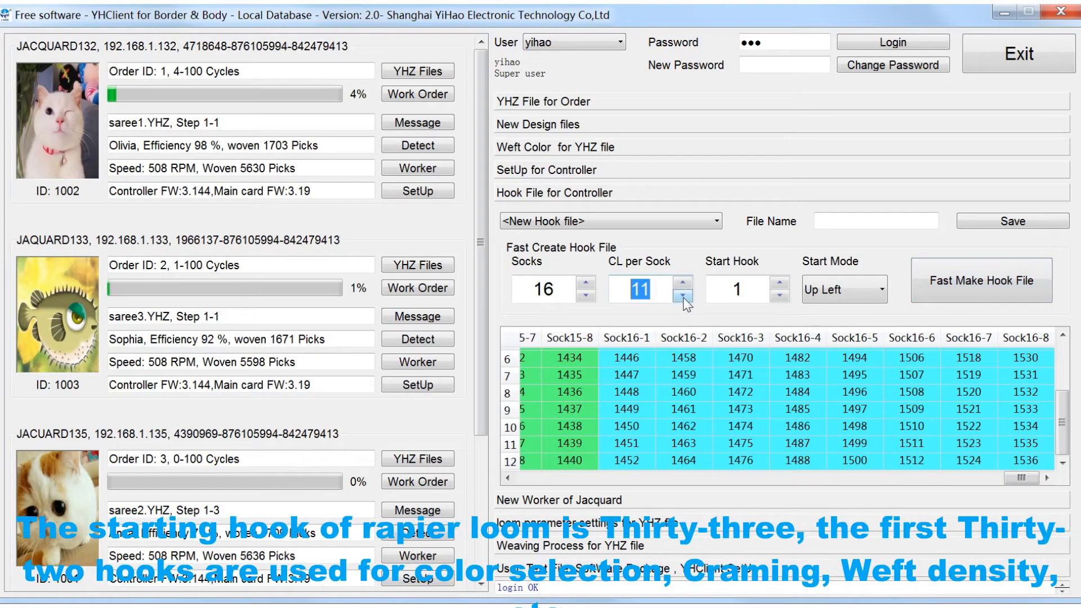
pyautogui.click(683, 295)
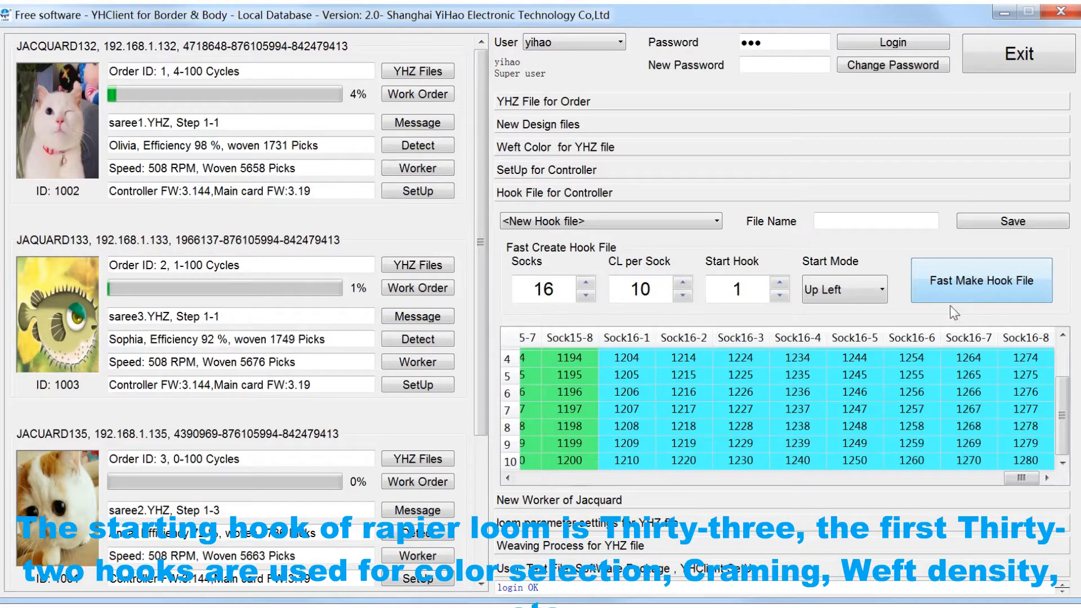
pyautogui.click(586, 295)
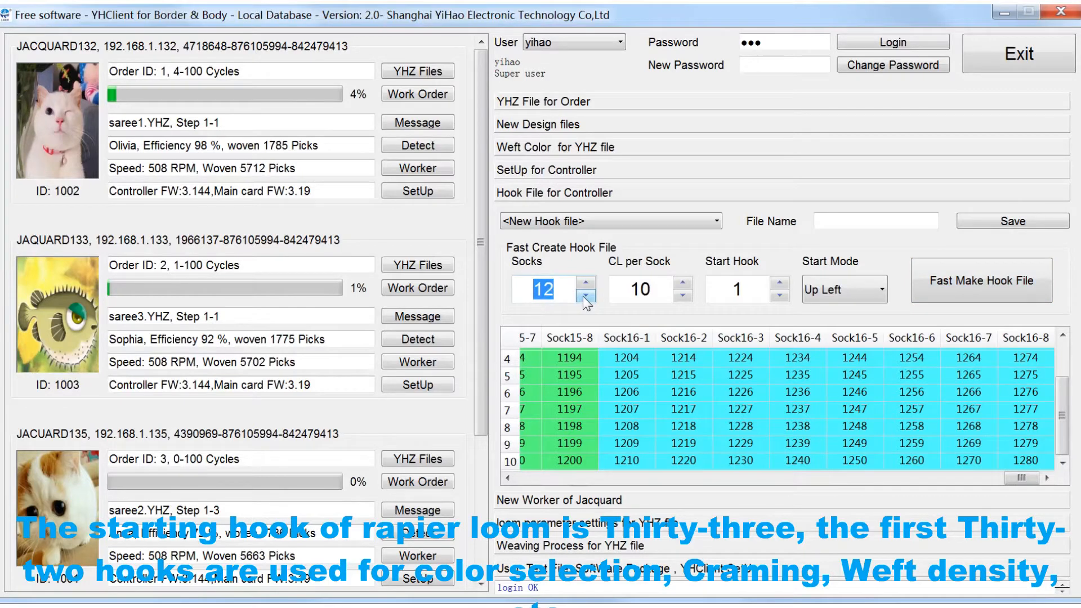
pyautogui.click(979, 280)
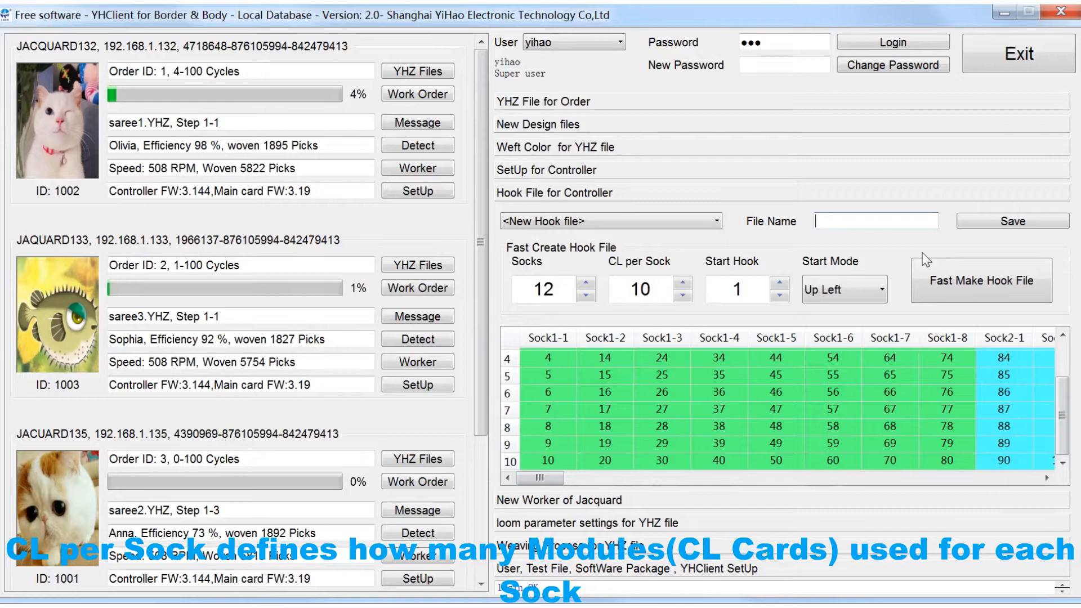
# Step: Name the 12-sock, 10-card hook file 960_upledt and save it to the database
pyautogui.write('9')
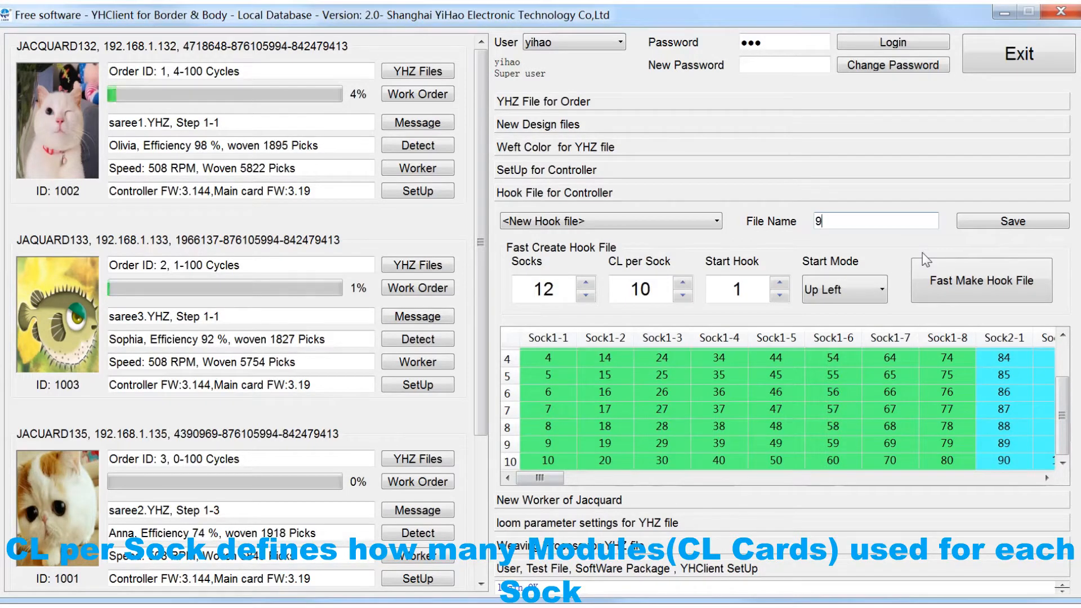
pyautogui.write('60_upledt')
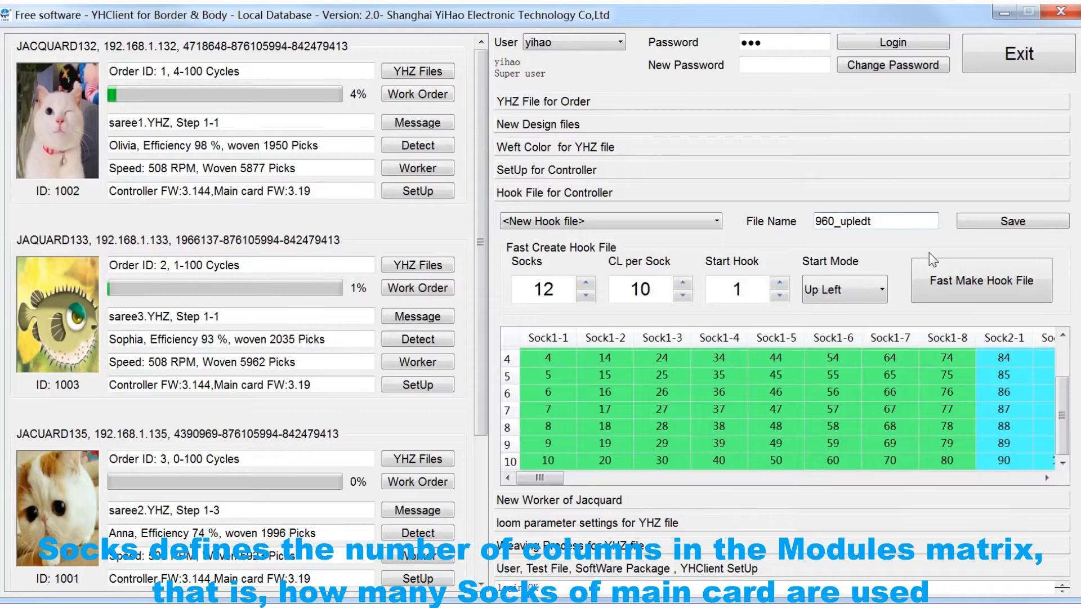
pyautogui.click(1011, 221)
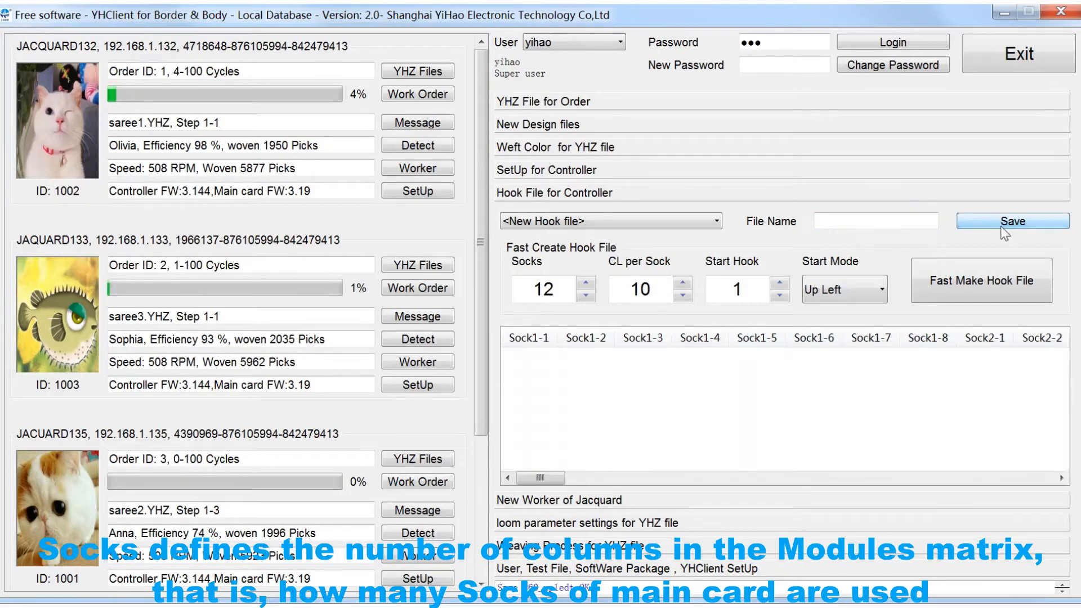
# Step: Raise socks to 16 and cards per sock to 12, then build and scroll the 1536-hook table
pyautogui.click(715, 220)
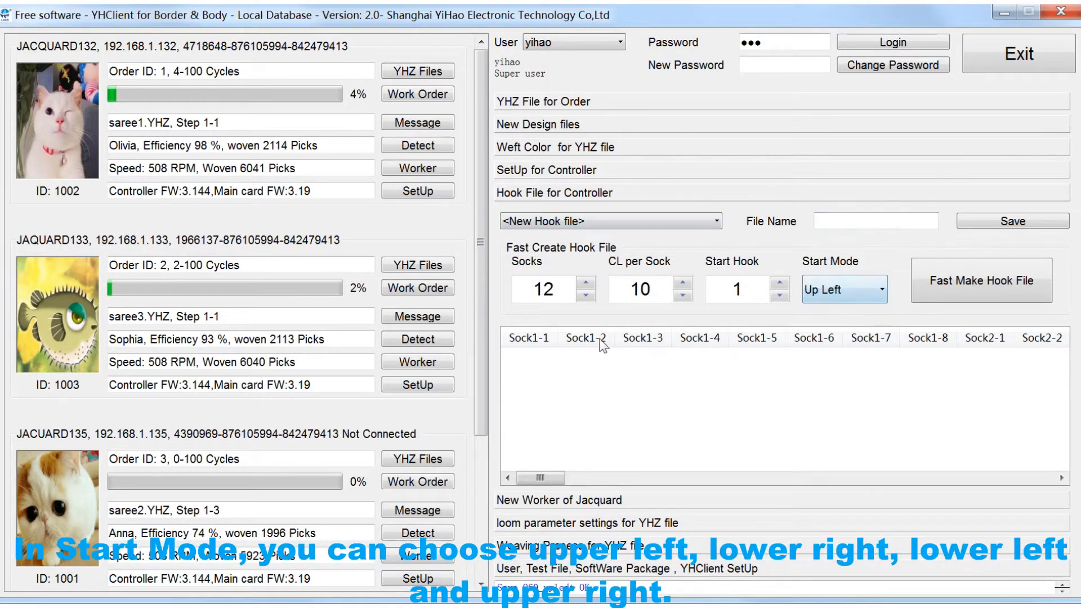
pyautogui.click(587, 282)
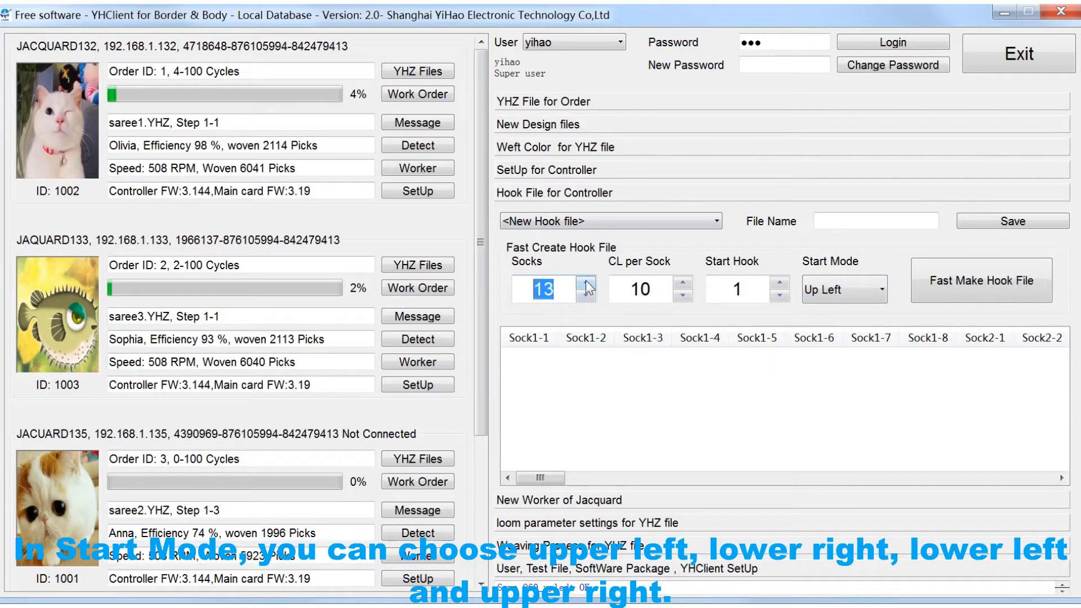
pyautogui.click(586, 283)
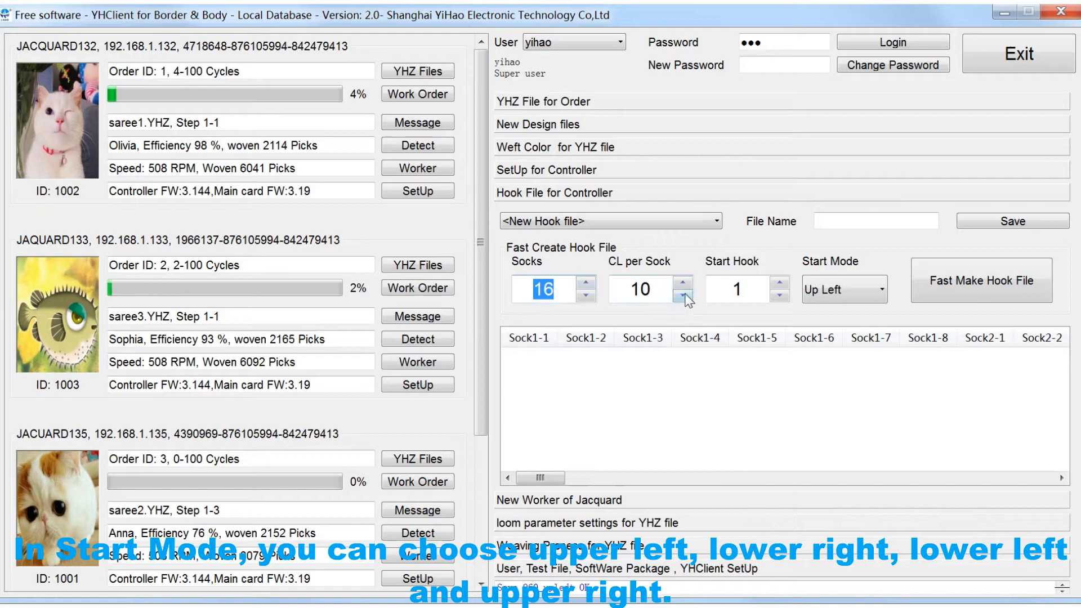
pyautogui.click(684, 283)
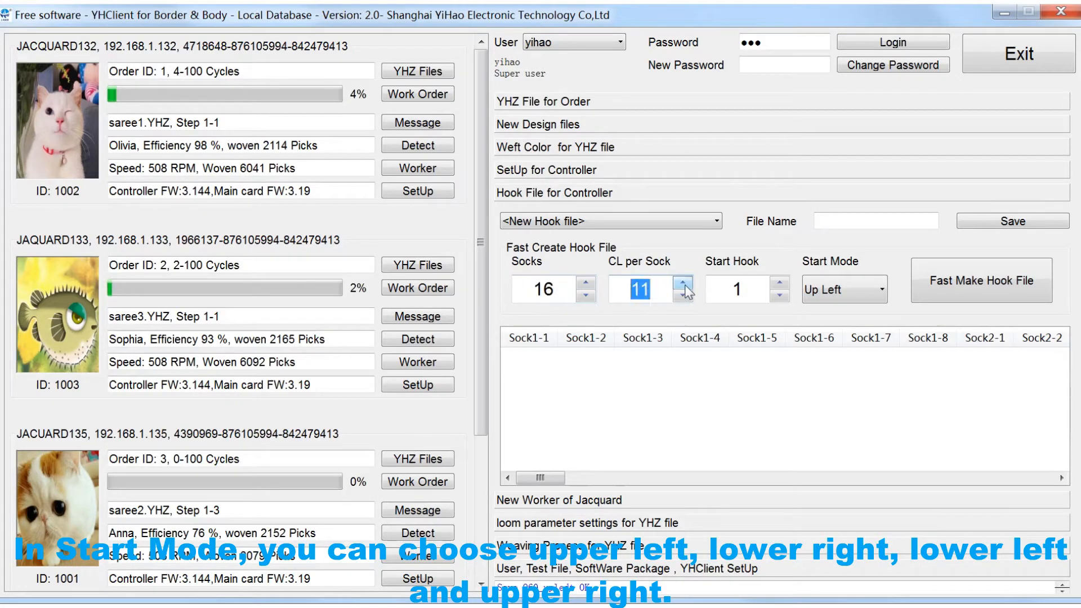
pyautogui.click(684, 283)
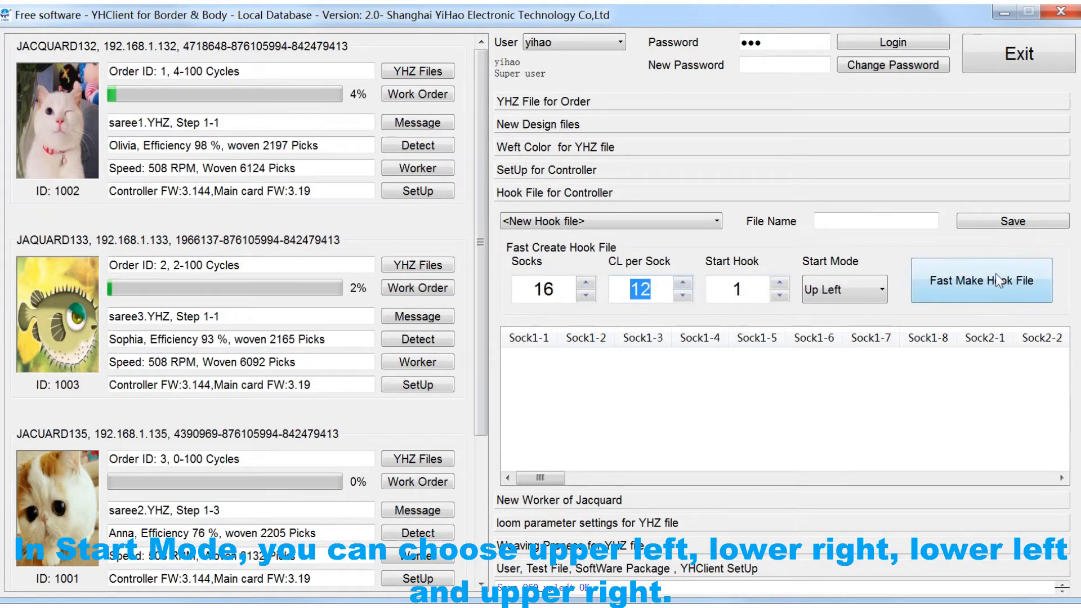
pyautogui.click(980, 280)
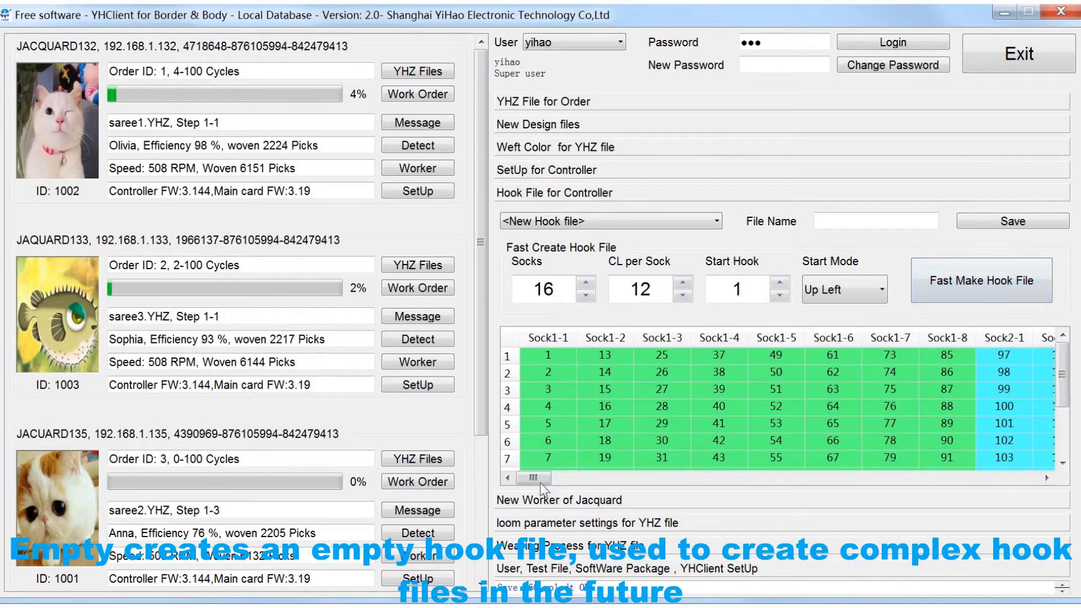
pyautogui.moveTo(534, 477); pyautogui.dragTo(877, 477)
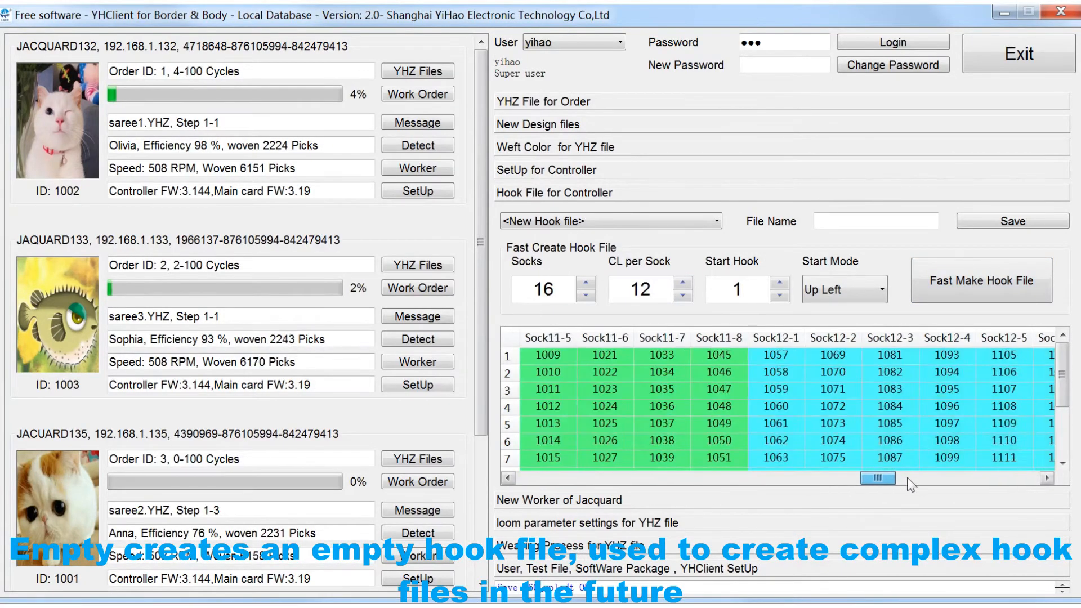
pyautogui.hscroll(3)
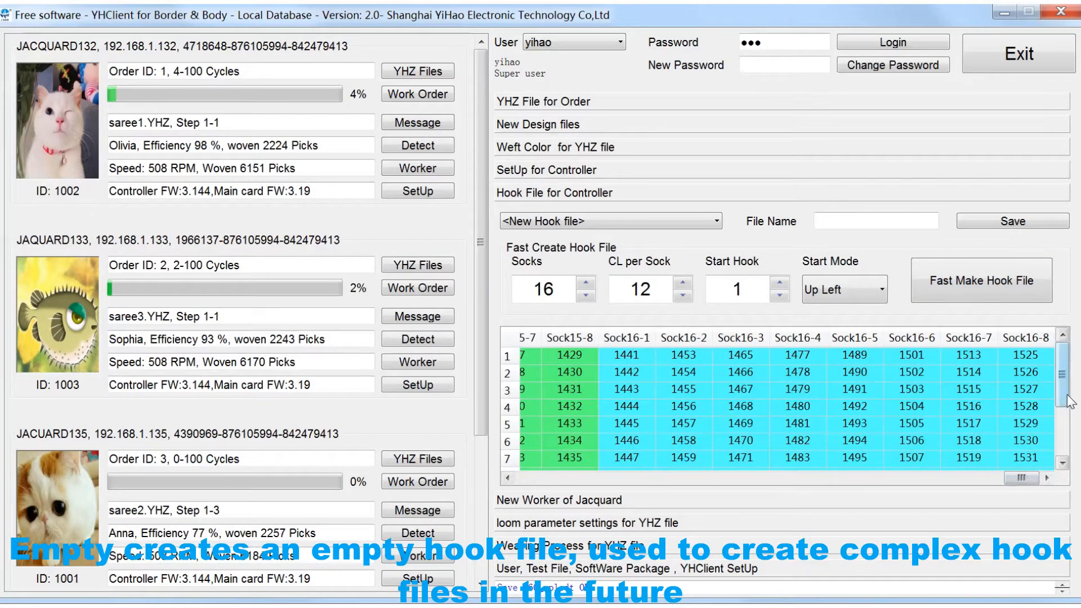
pyautogui.scroll(-3)
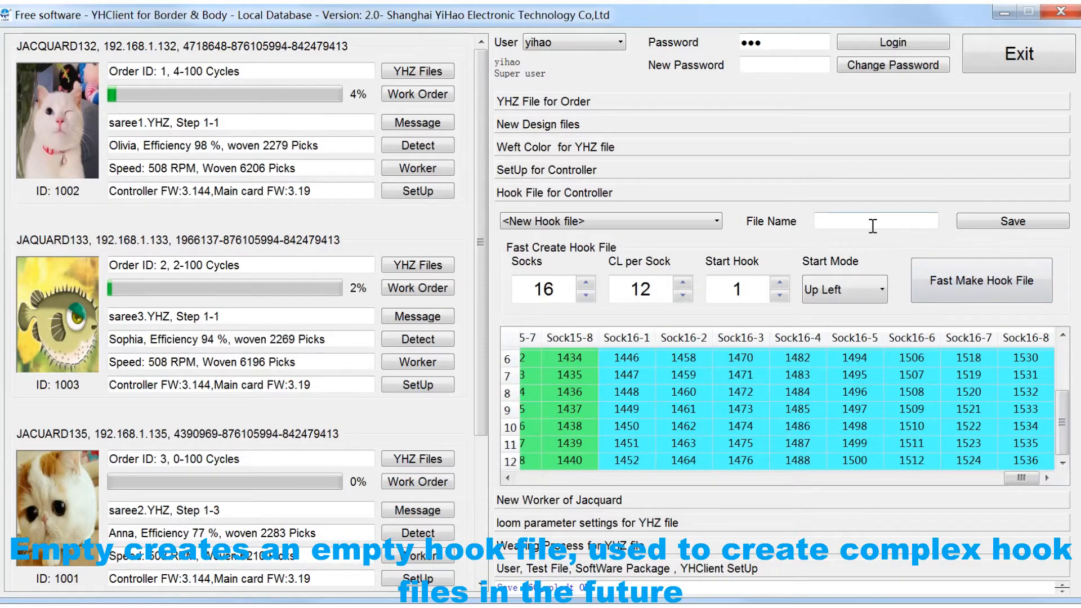
# Step: Save the 16-sock, 12-card table to the database as 1536_upleft
pyautogui.write('1536')
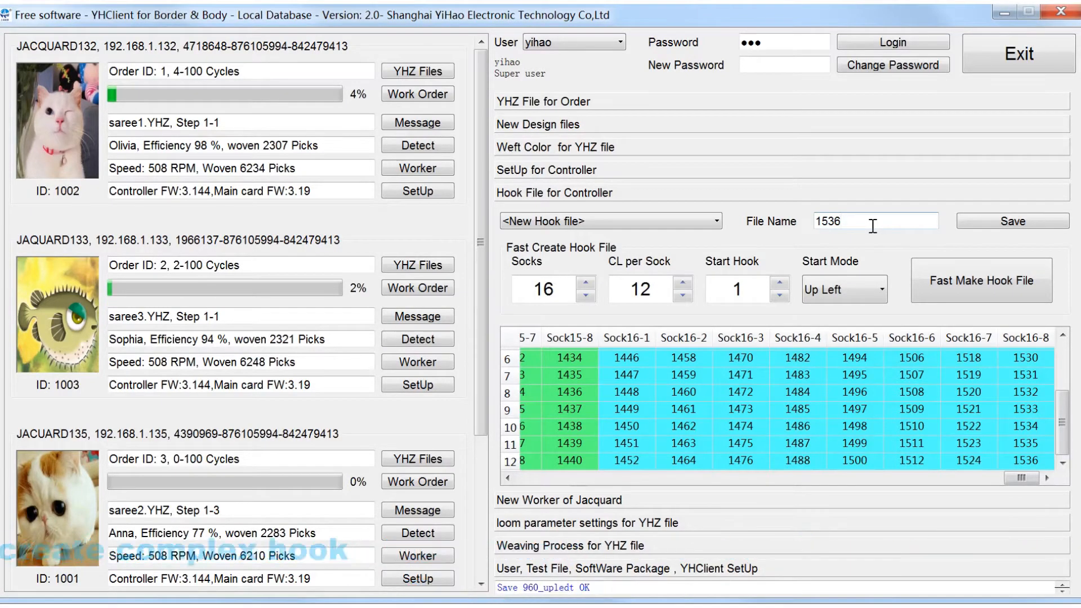
pyautogui.write('_')
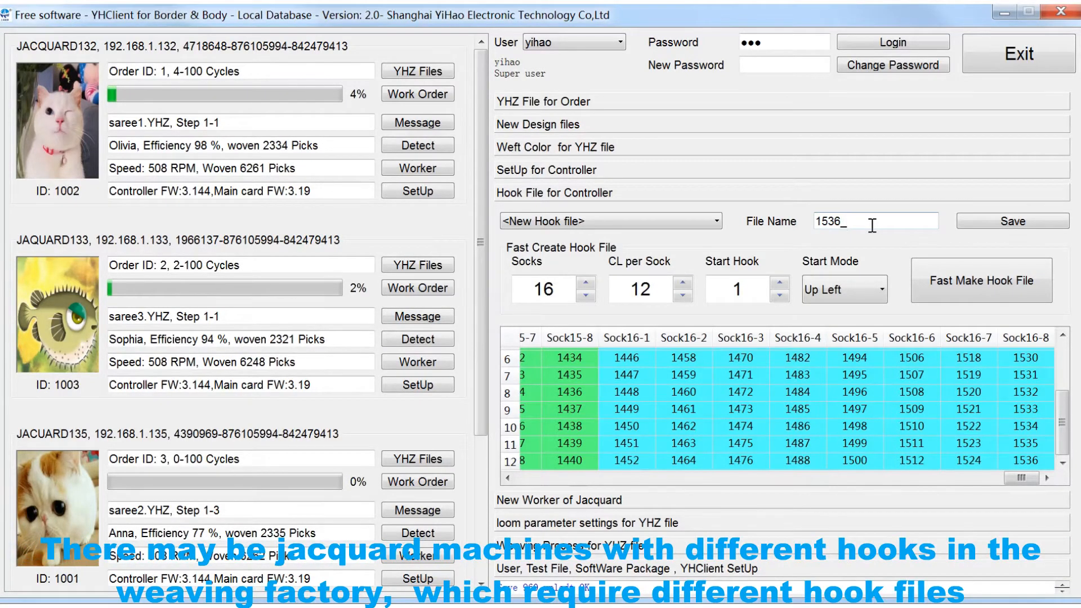
pyautogui.write('_up')
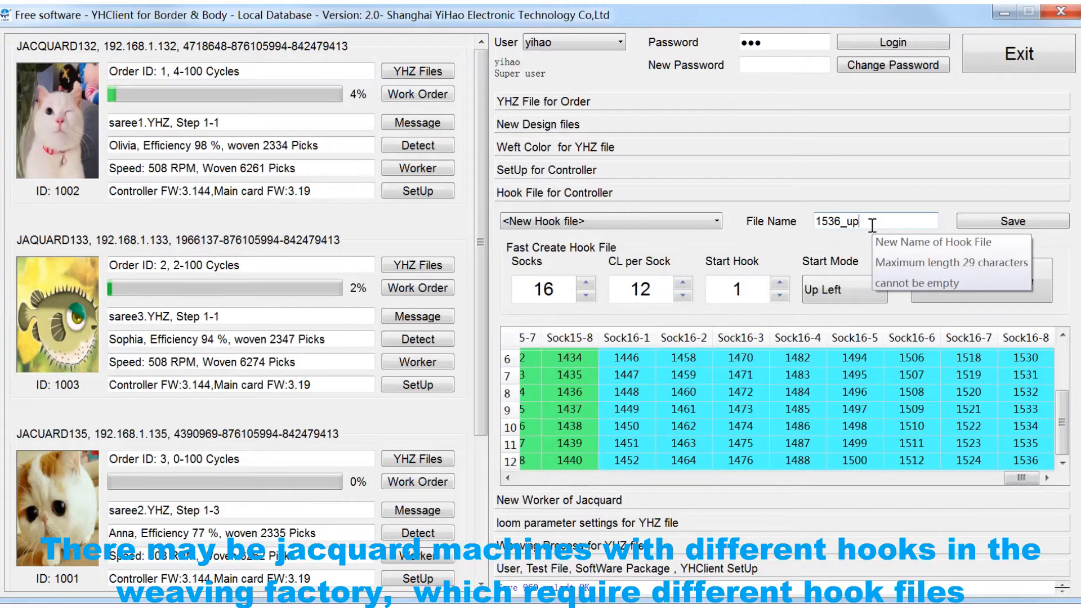
pyautogui.write('left')
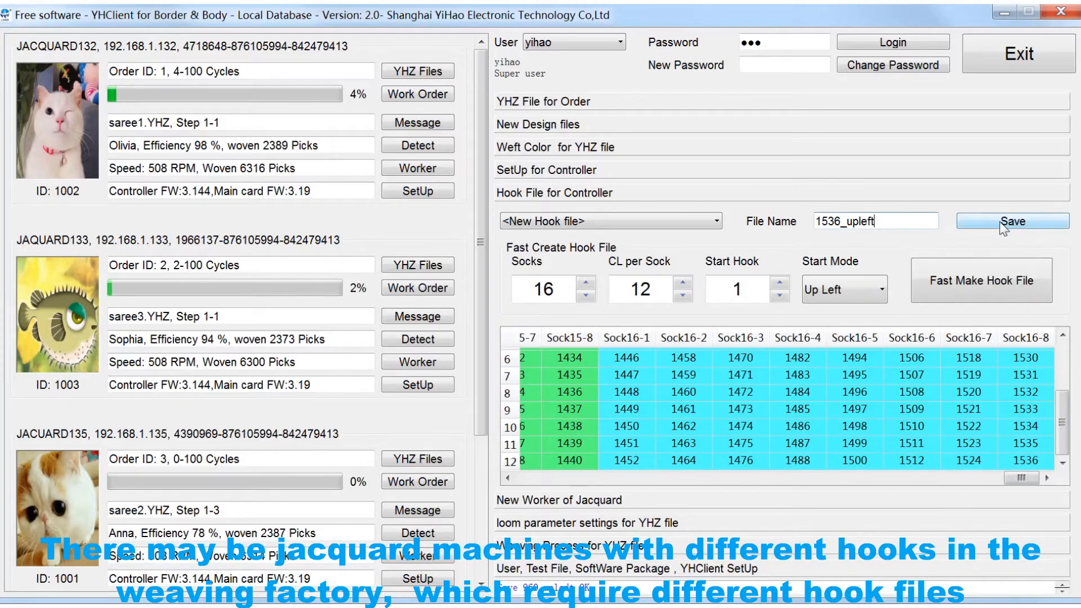
pyautogui.click(1011, 220)
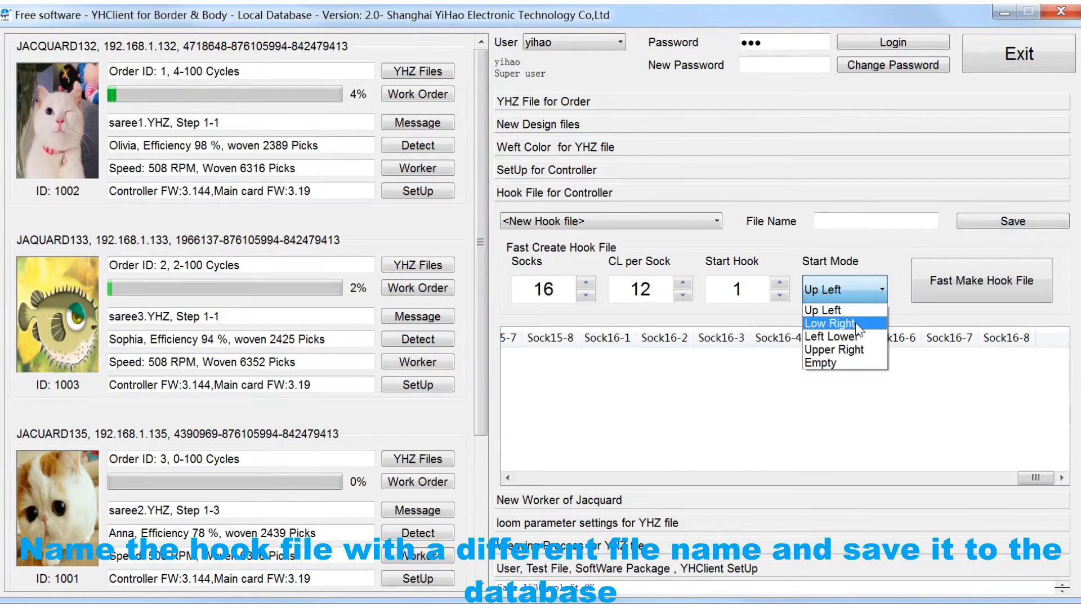
# Step: Switch start mode to Low Right, rebuild the table, and save it as 1536_lowright
pyautogui.click(829, 324)
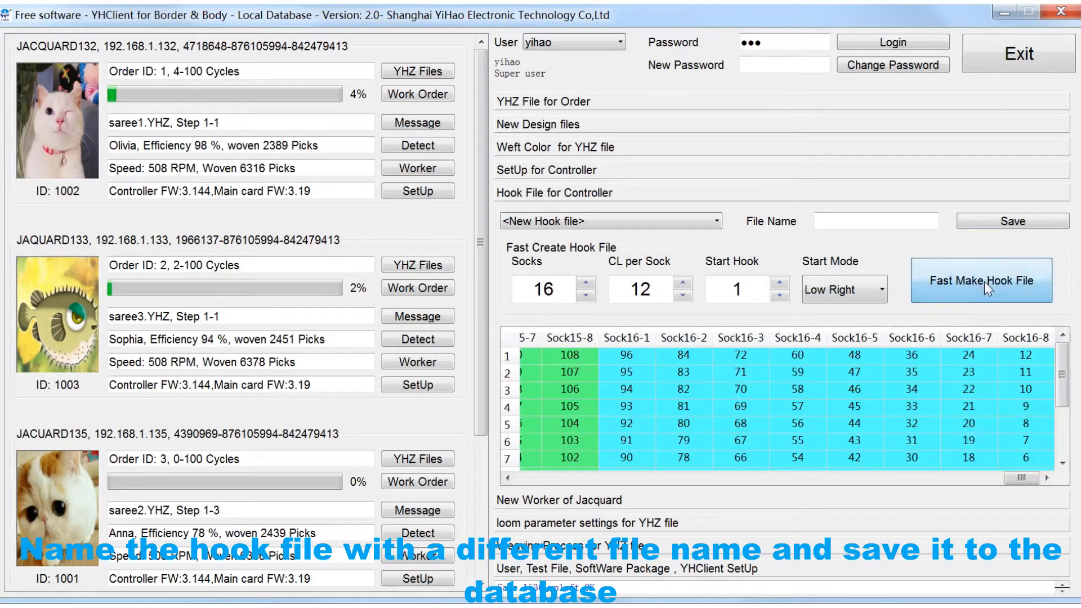
pyautogui.click(980, 279)
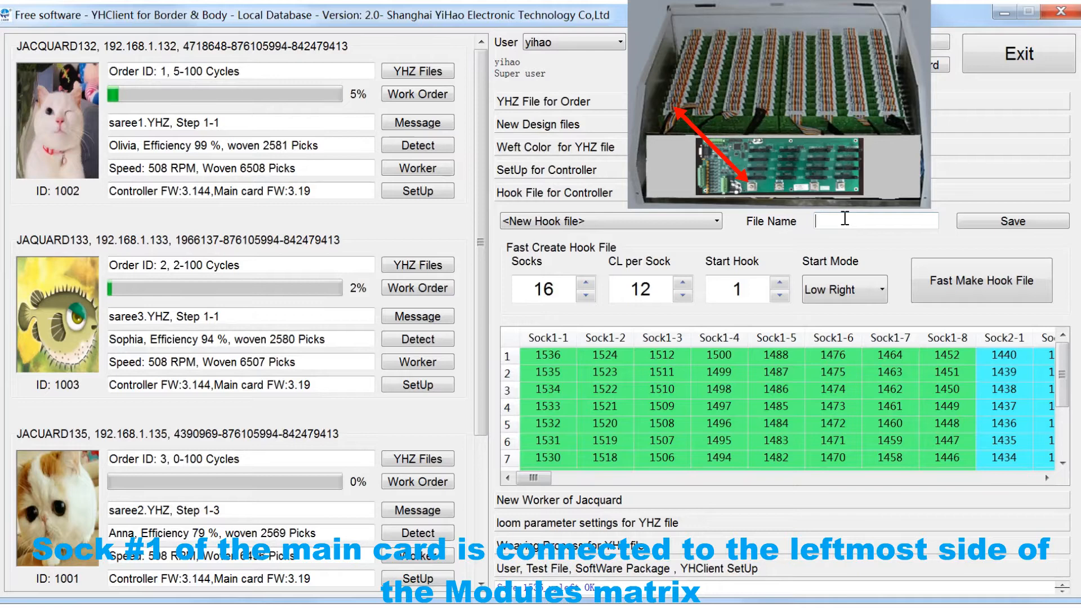
pyautogui.write('1536_lowright')
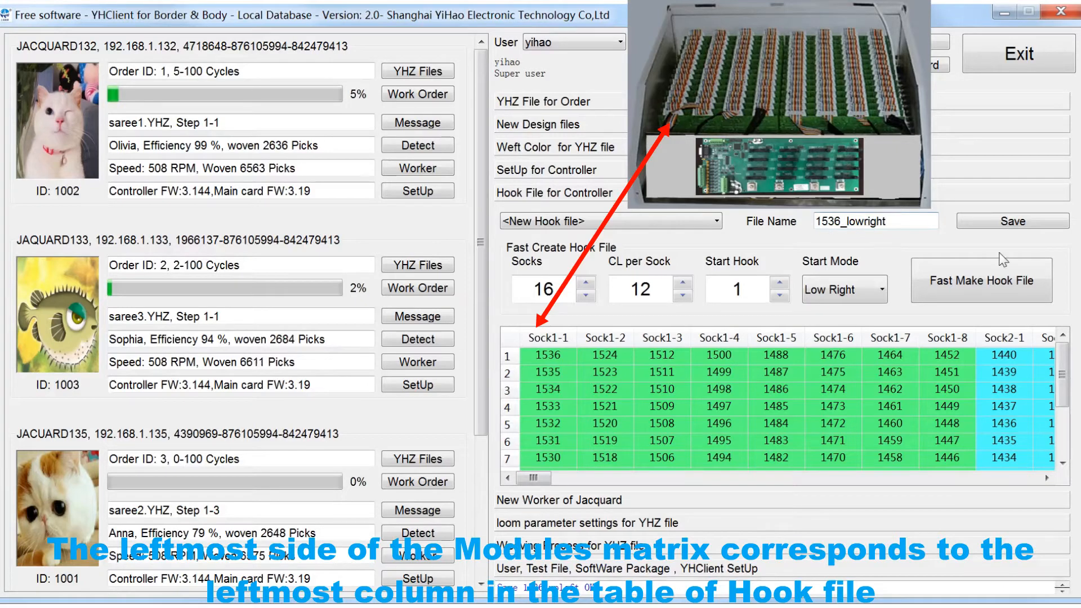
pyautogui.click(1012, 220)
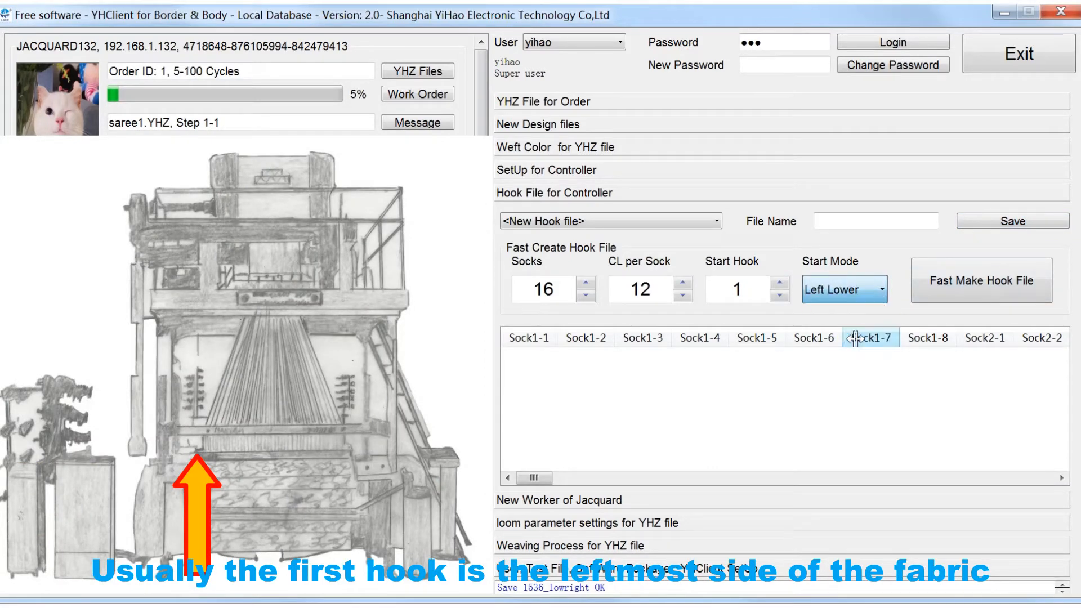
# Step: Build the Left Lower 1536-hook table and save it as 1536_leftlow
pyautogui.click(980, 280)
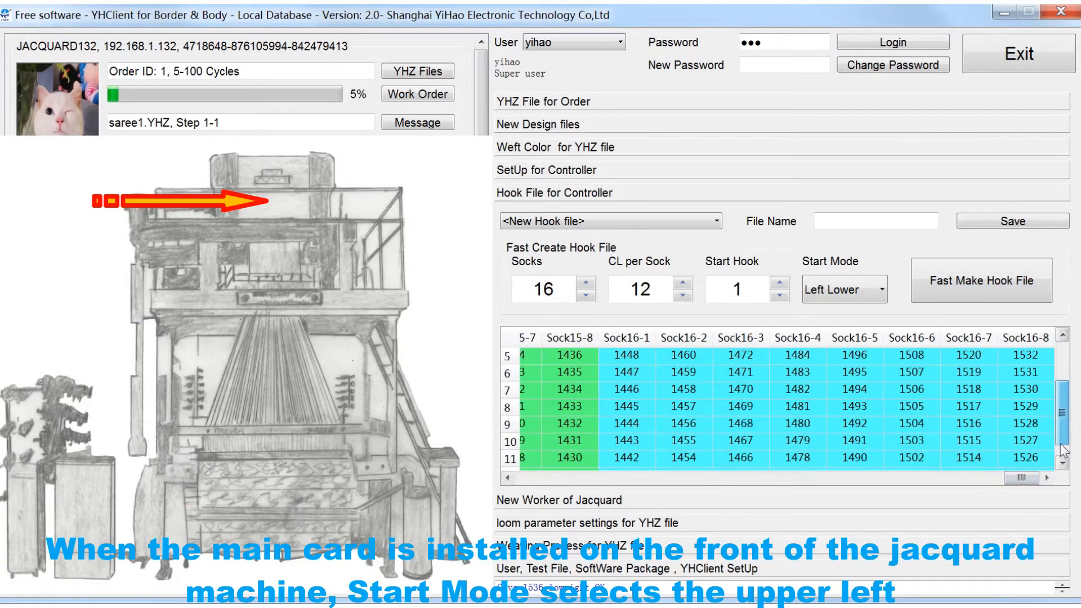
pyautogui.hscroll(-3)
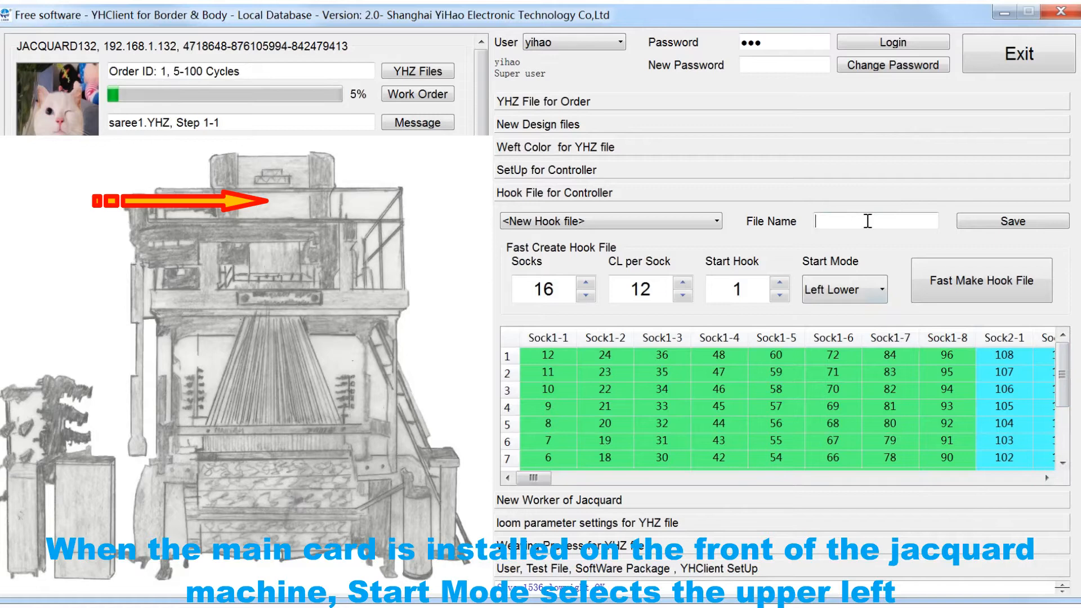
pyautogui.write('1536_')
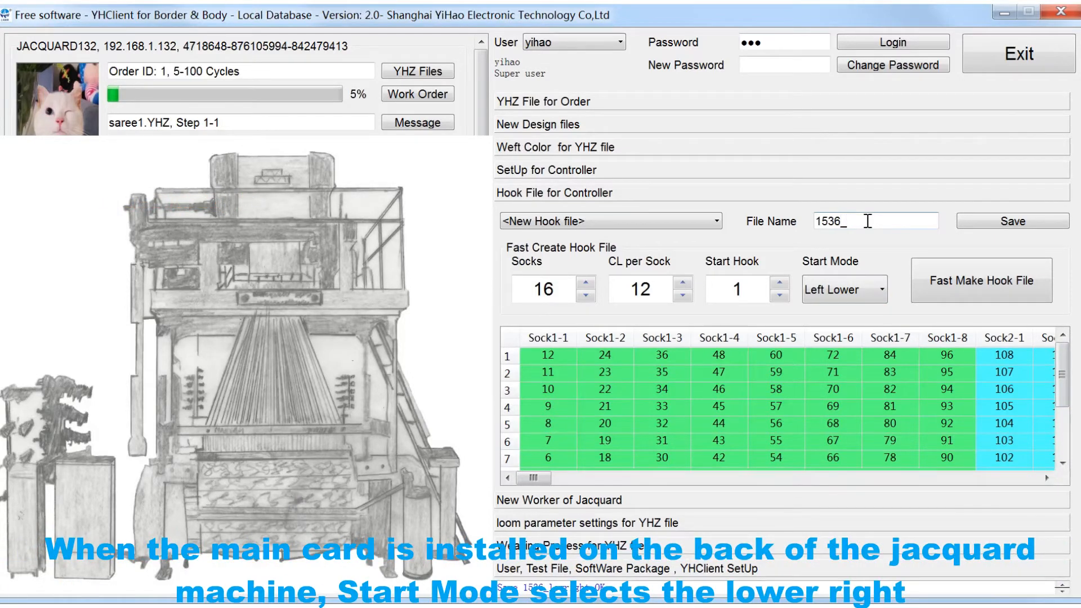
pyautogui.write('leftlow')
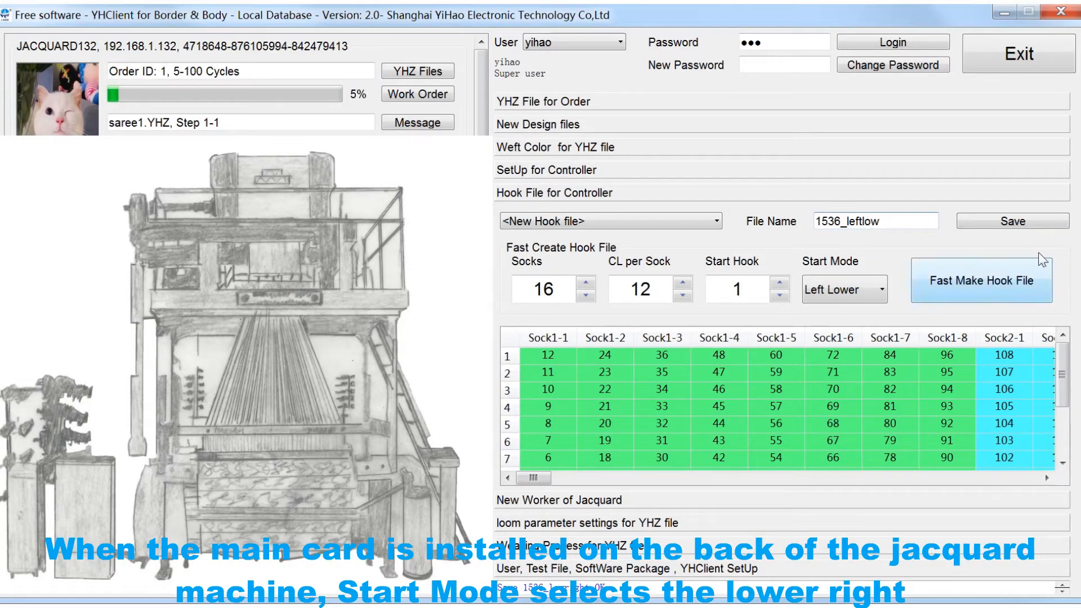
pyautogui.click(1012, 221)
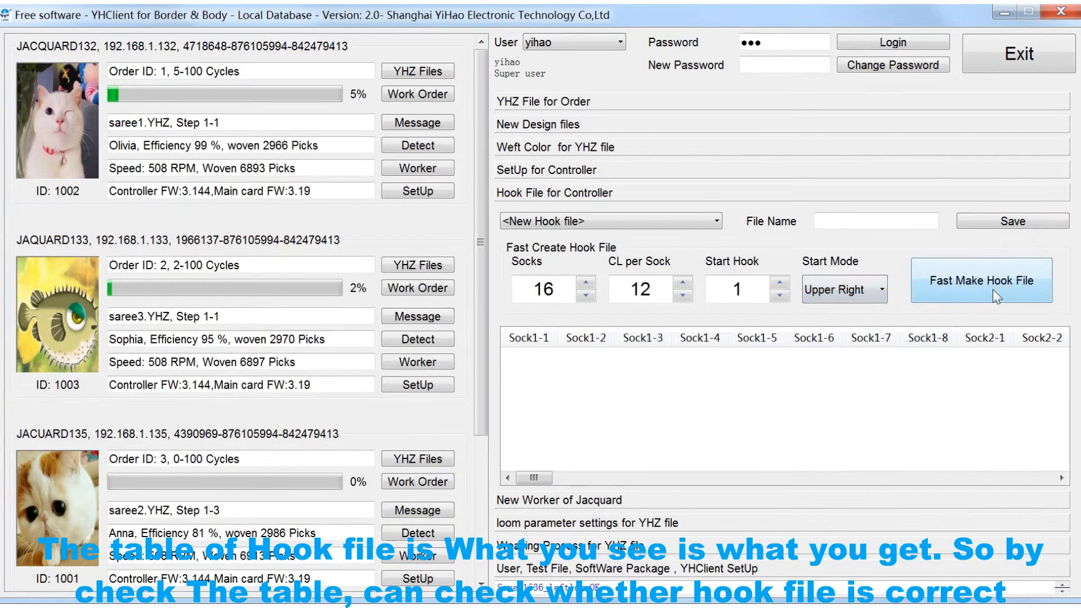
# Step: Generate the Upper Right hook table and scroll down to check it
pyautogui.click(979, 280)
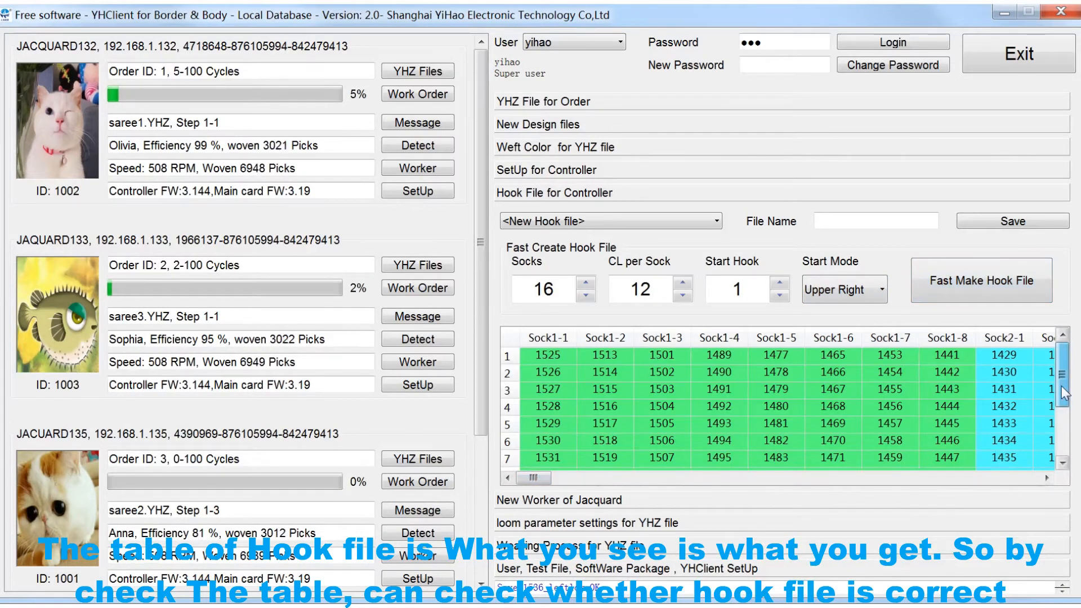
pyautogui.scroll(-3)
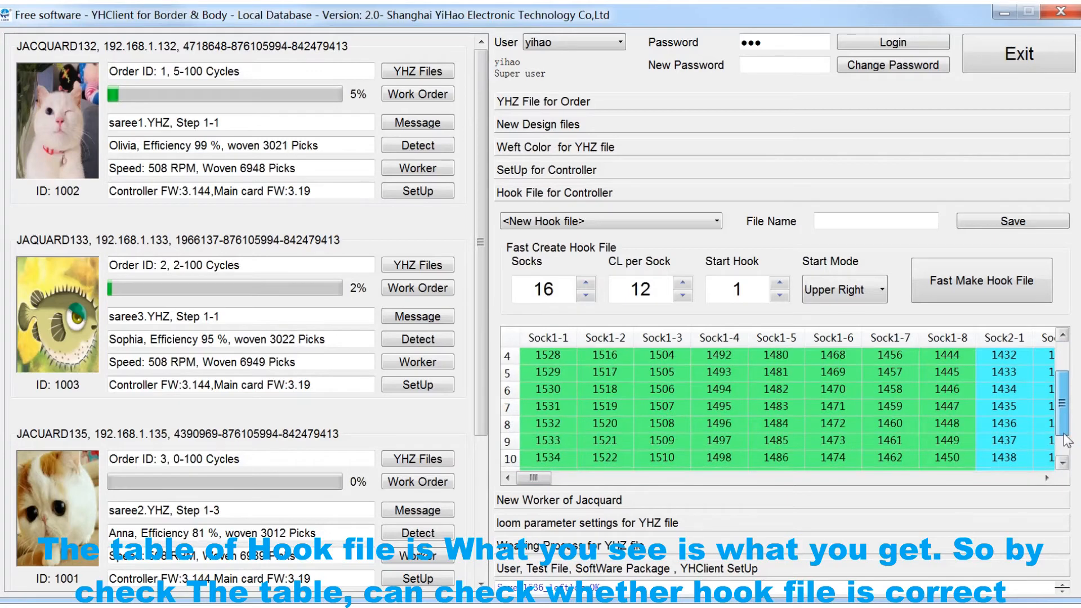
pyautogui.scroll(-3)
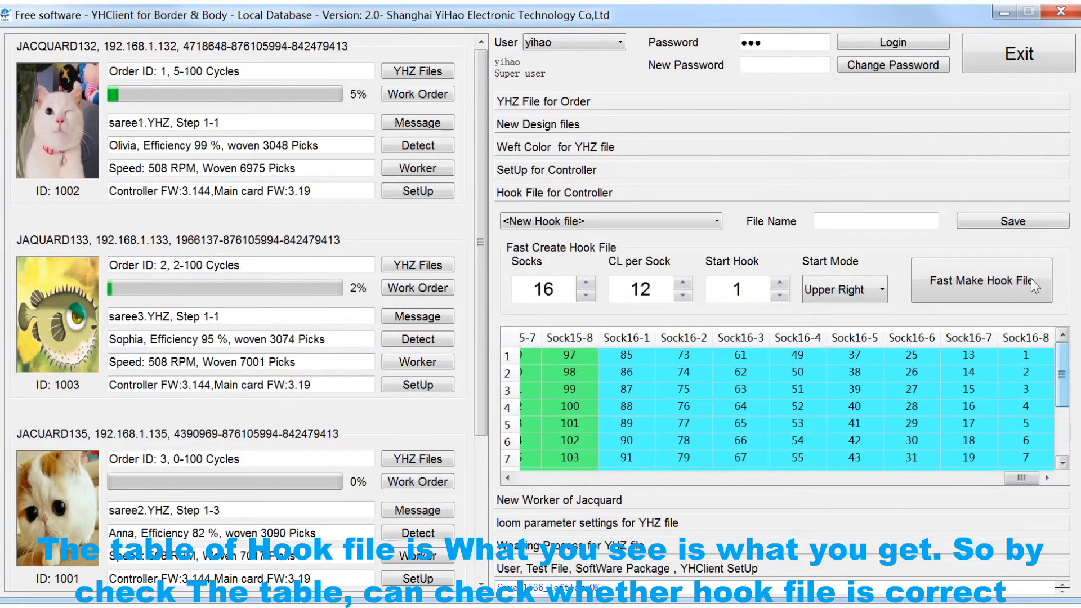
# Step: Enter 1536_upright as the hook file name
pyautogui.click(876, 220)
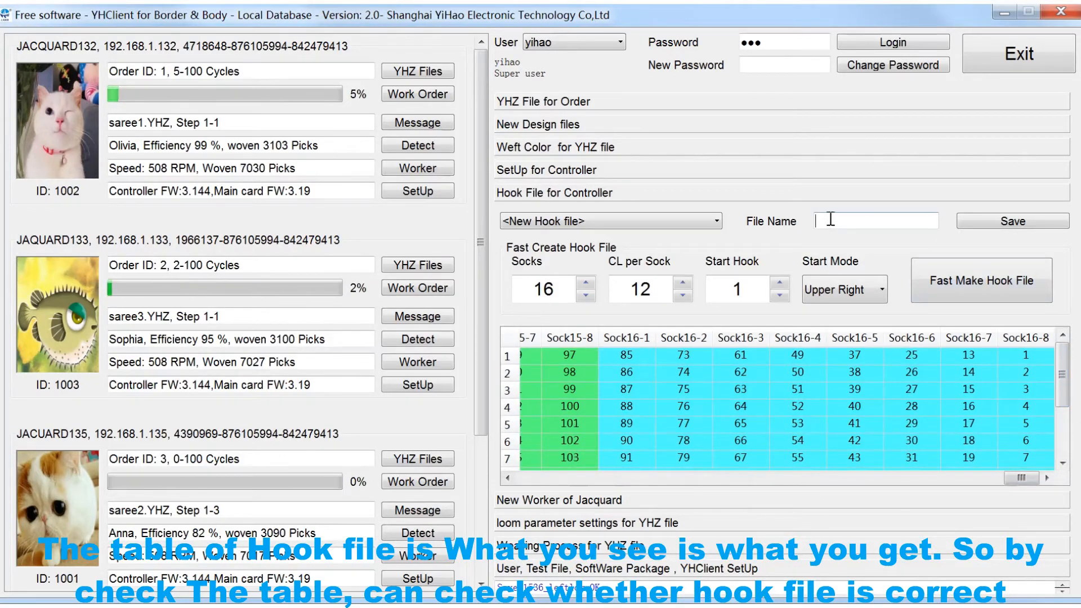
pyautogui.write('1536_')
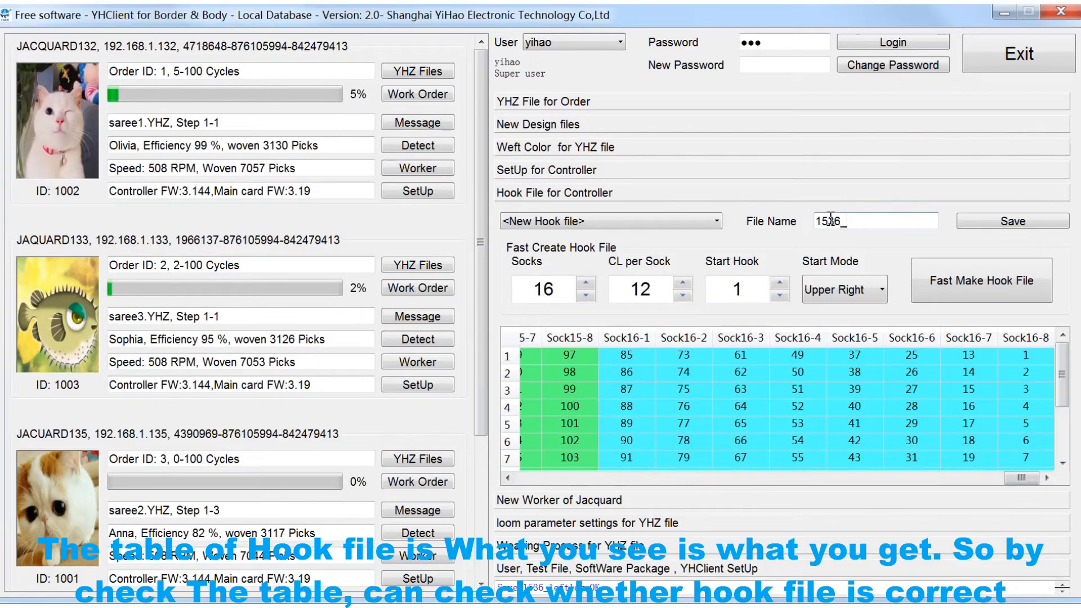
pyautogui.write('u')
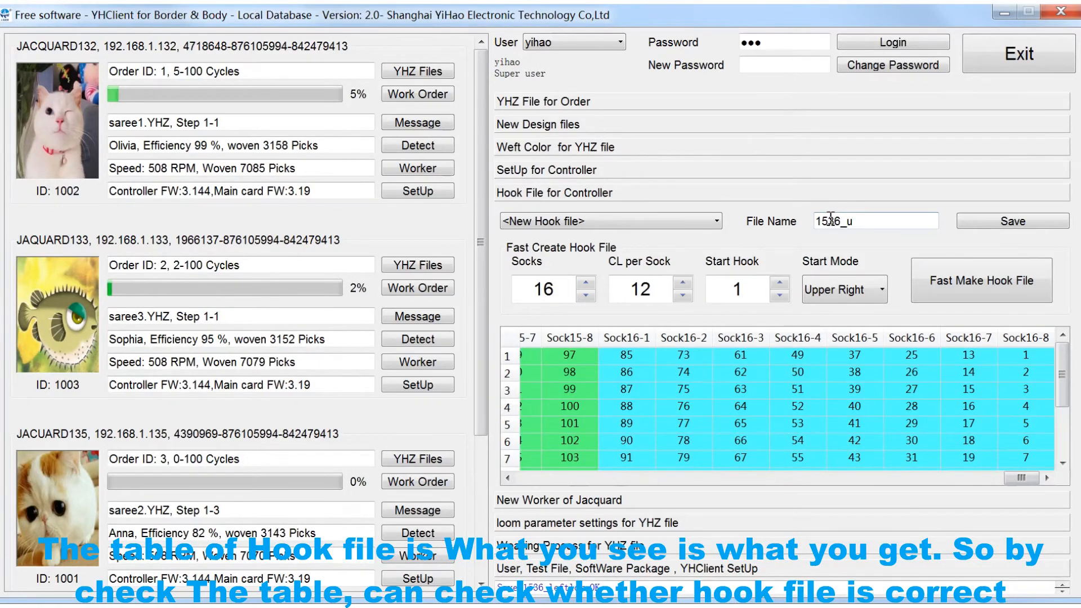
pyautogui.write('pright')
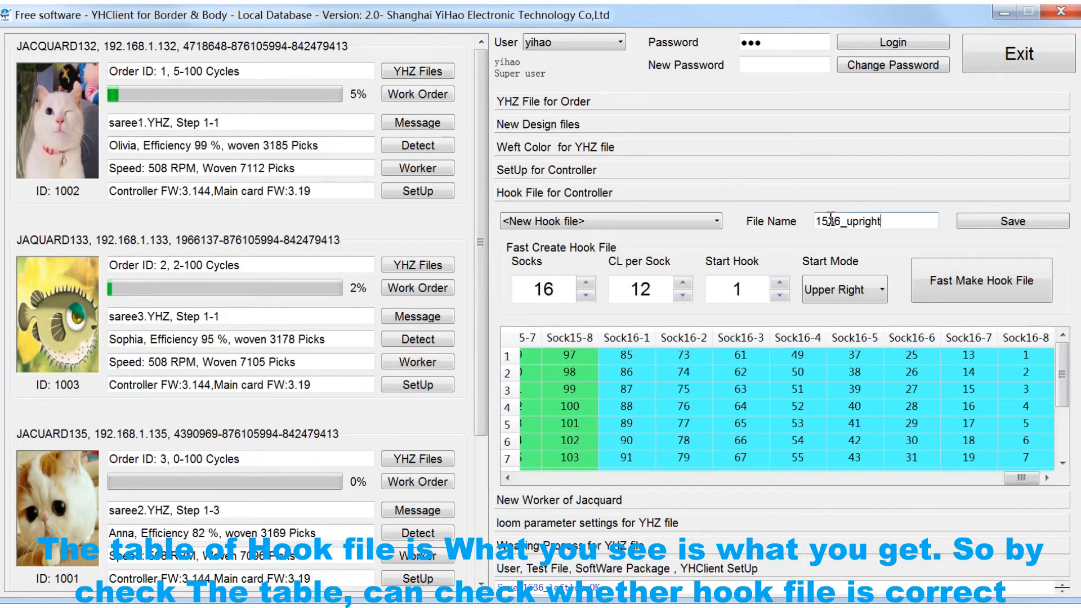
pyautogui.click(1012, 221)
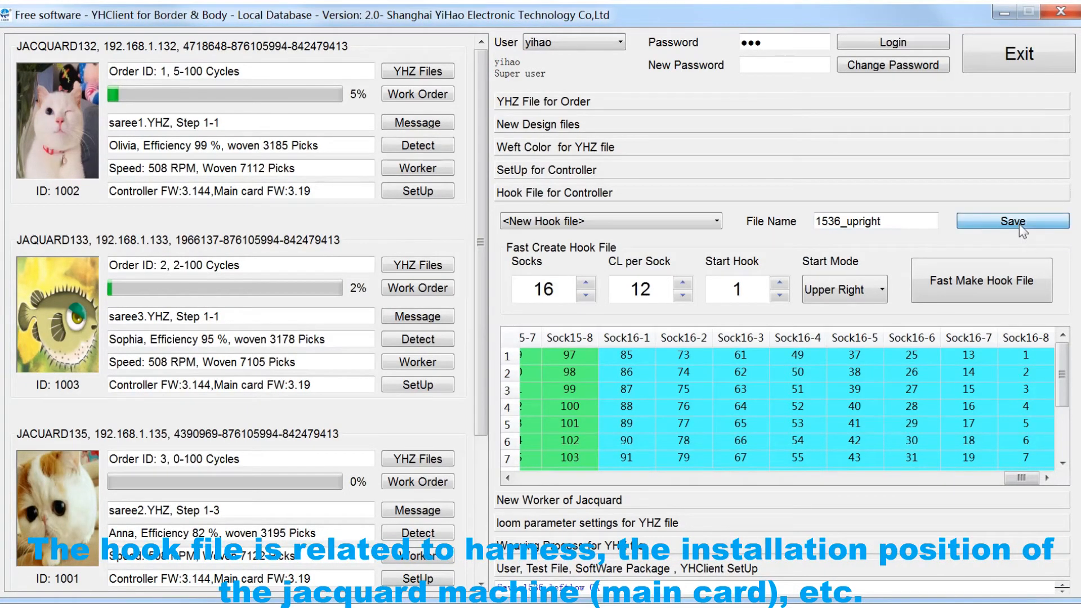
# Step: Save 1536_upright, then reload 960_upledt and 1536_upright from the saved hook file list
pyautogui.click(1012, 220)
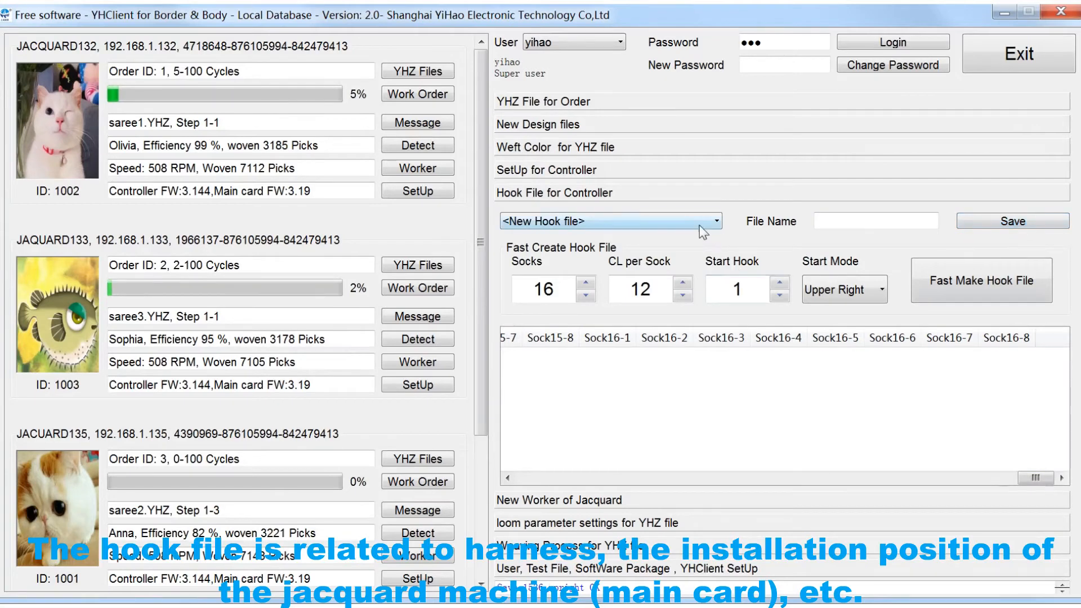
pyautogui.click(700, 221)
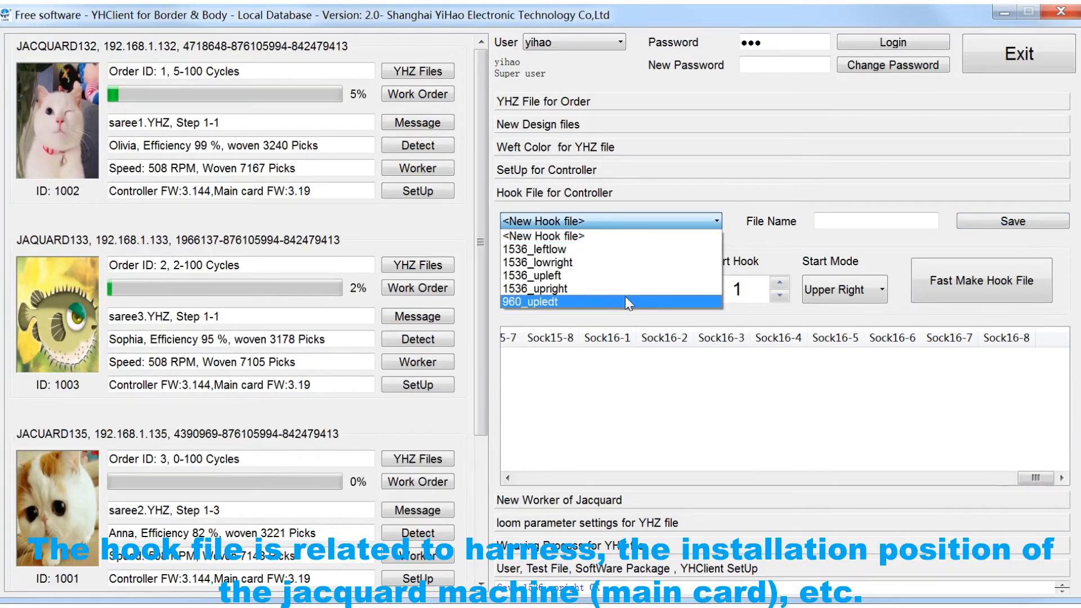
pyautogui.click(536, 302)
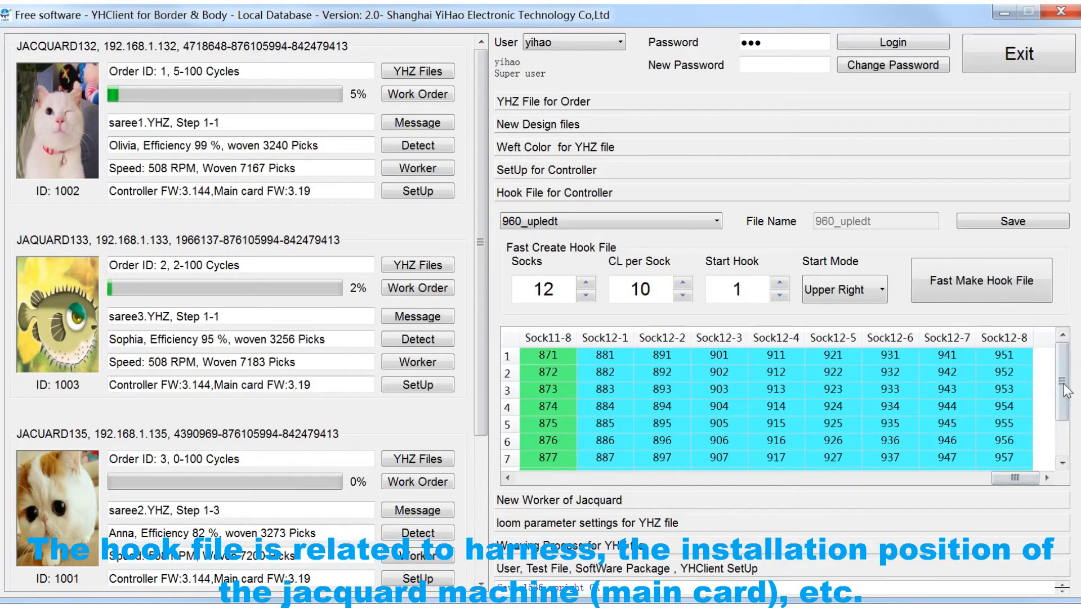
pyautogui.scroll(-3)
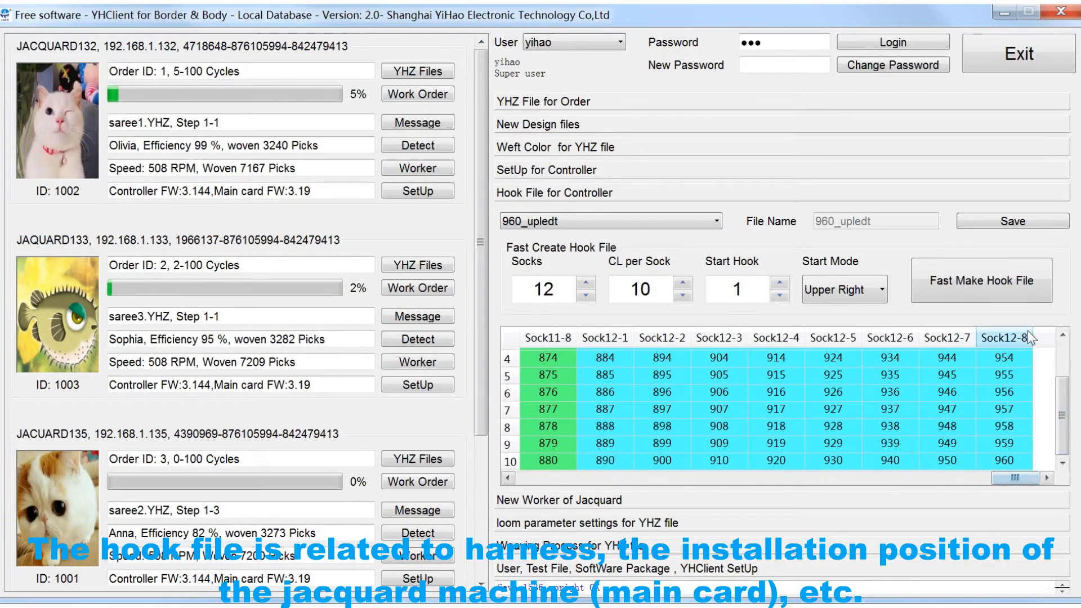
pyautogui.click(719, 221)
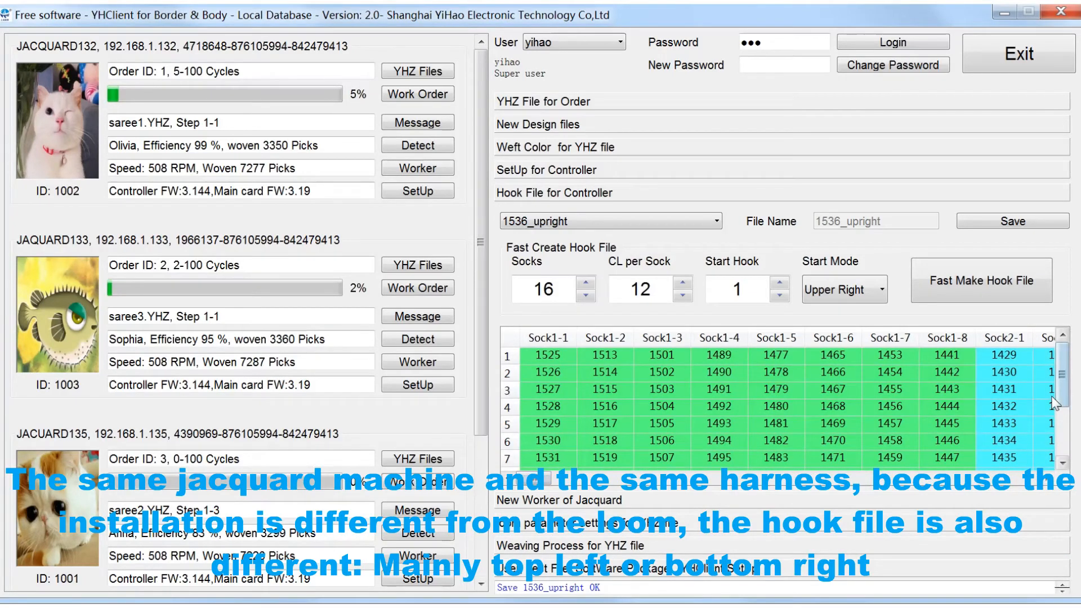
# Step: Load 1536_upleft, 1536_lowright, then 1536_leftlow from the hook file dropdown
pyautogui.scroll(-3)
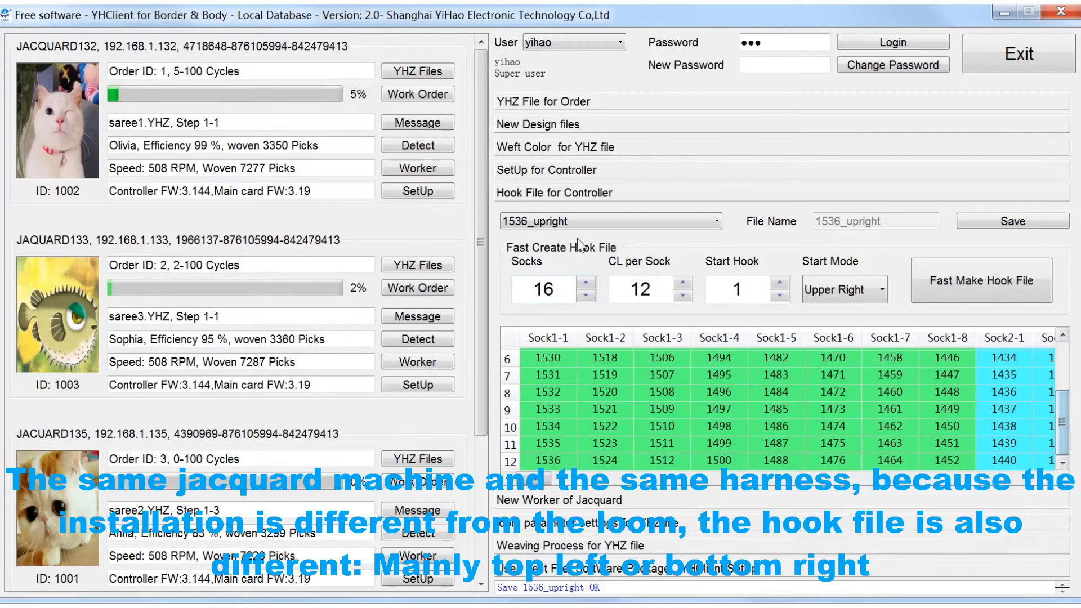
pyautogui.click(717, 221)
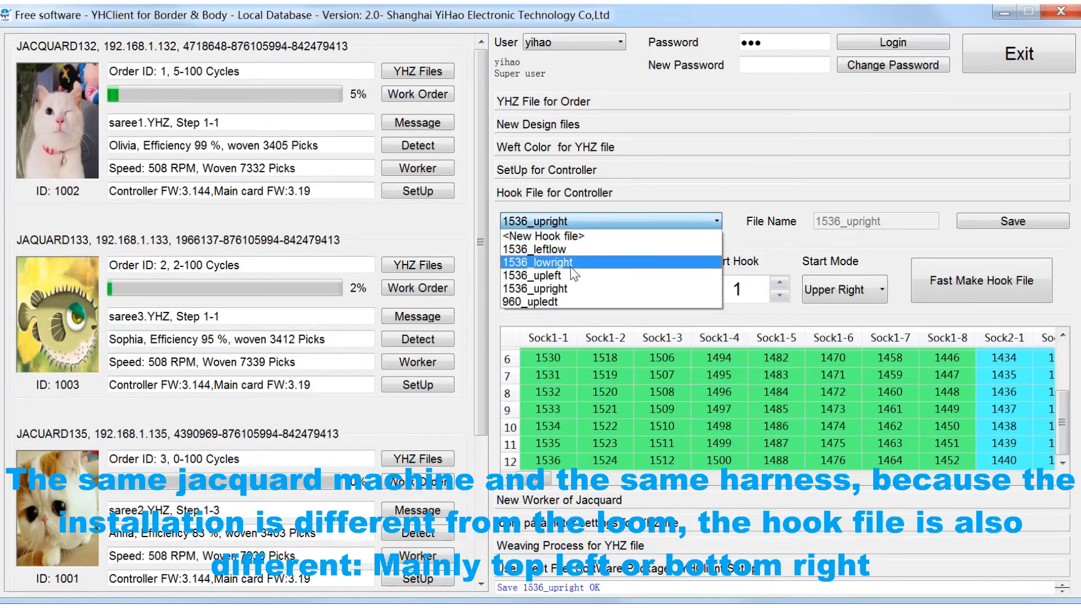
pyautogui.click(538, 275)
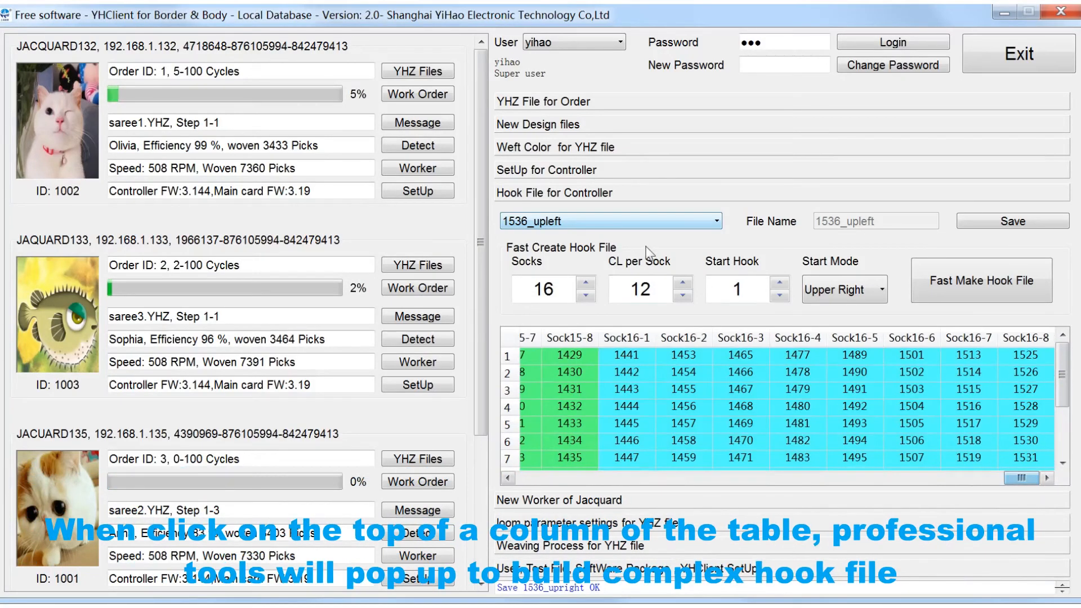
pyautogui.click(716, 221)
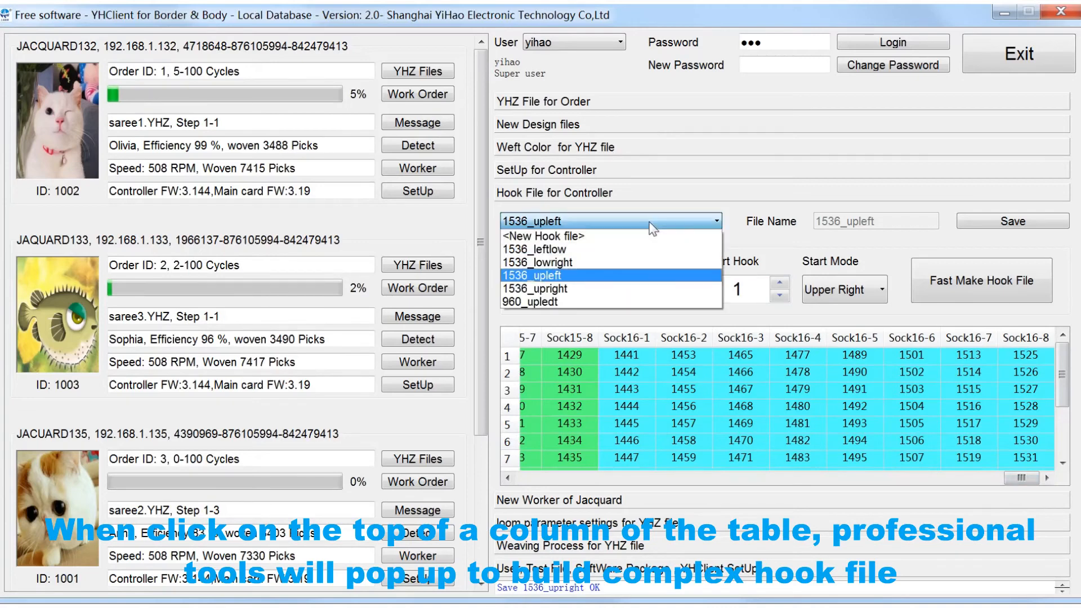
pyautogui.click(552, 262)
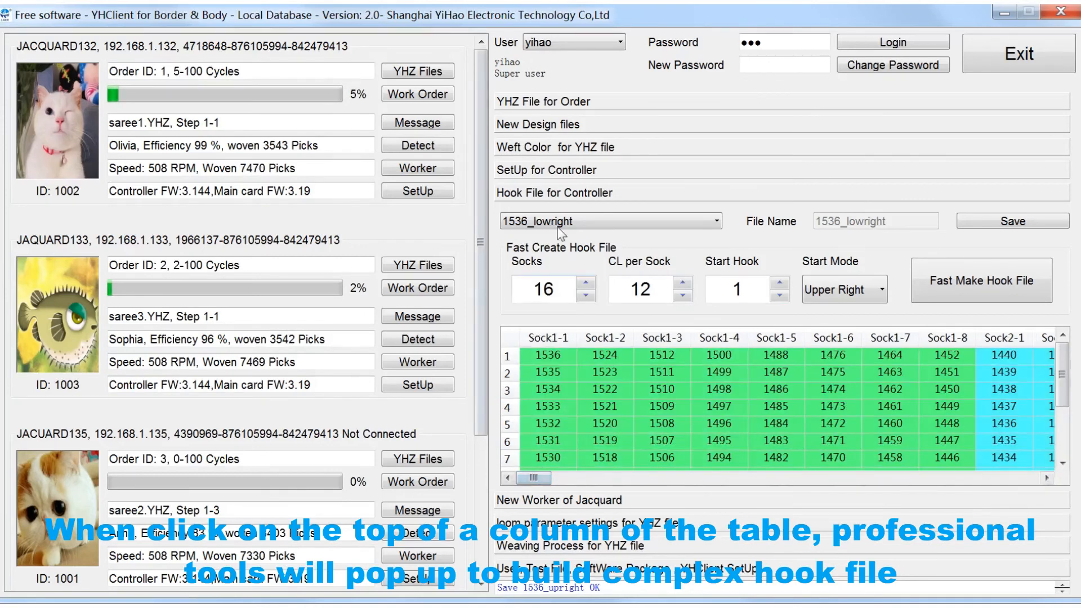
pyautogui.click(716, 221)
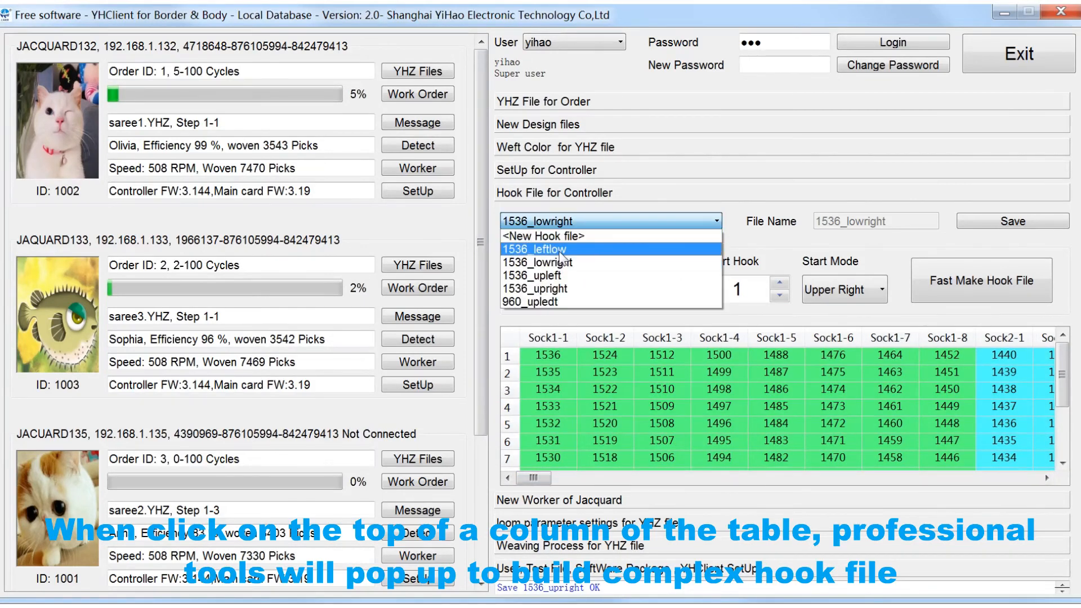
pyautogui.click(536, 250)
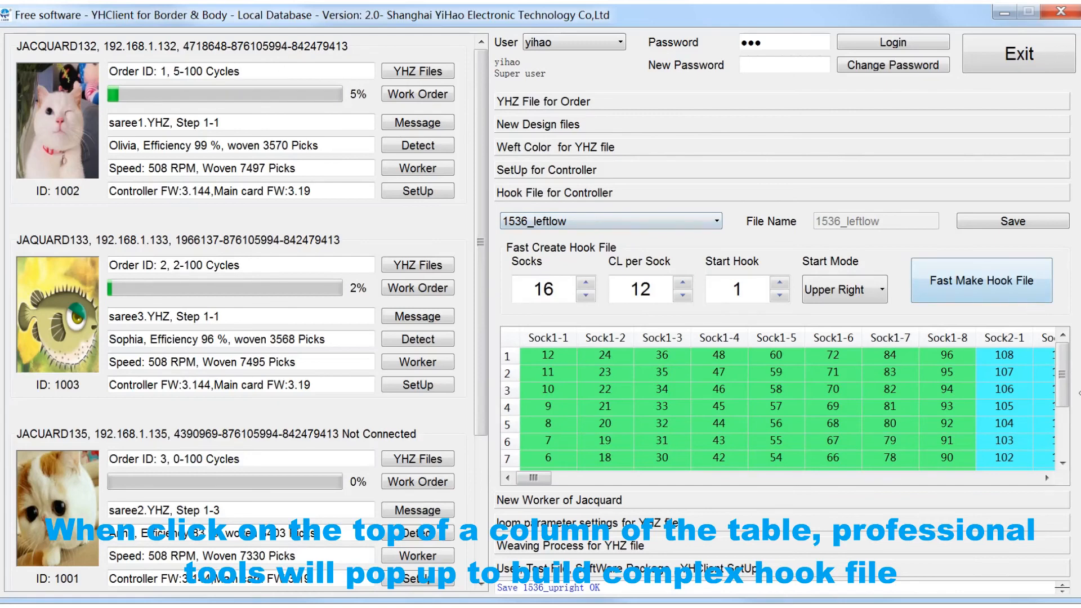
pyautogui.scroll(-3)
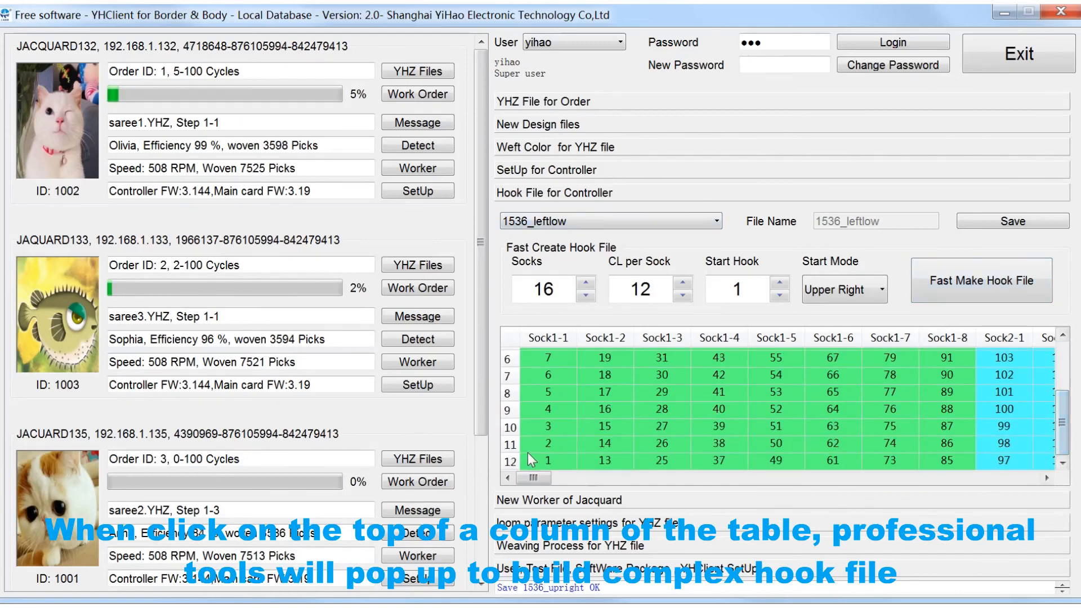